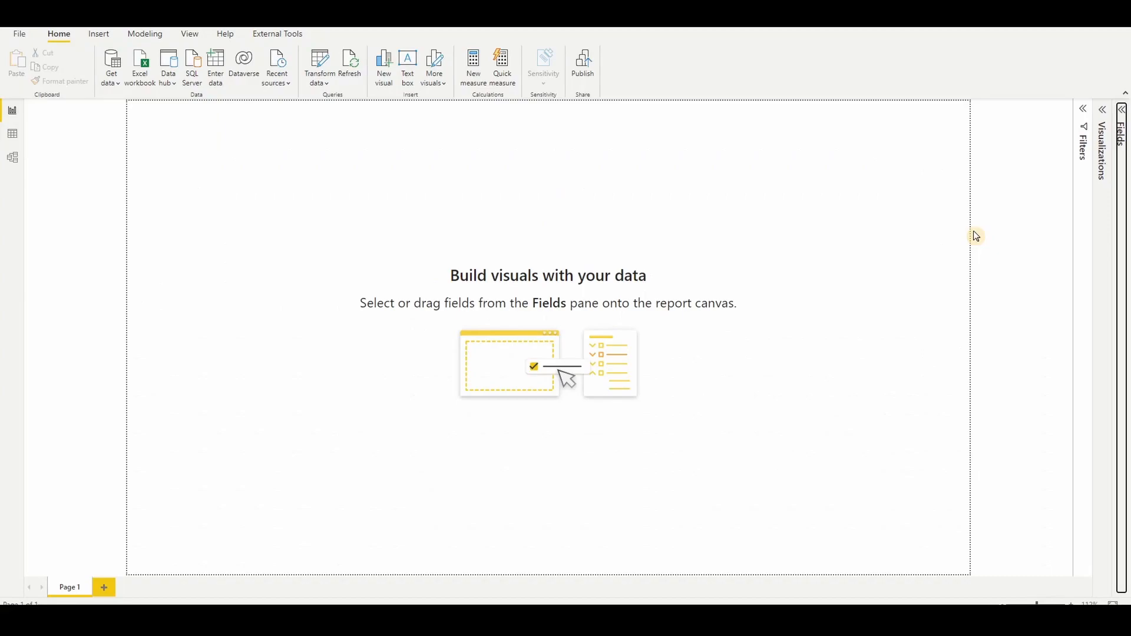
{"action": "mouse_move", "coordinate": [1100, 128]}
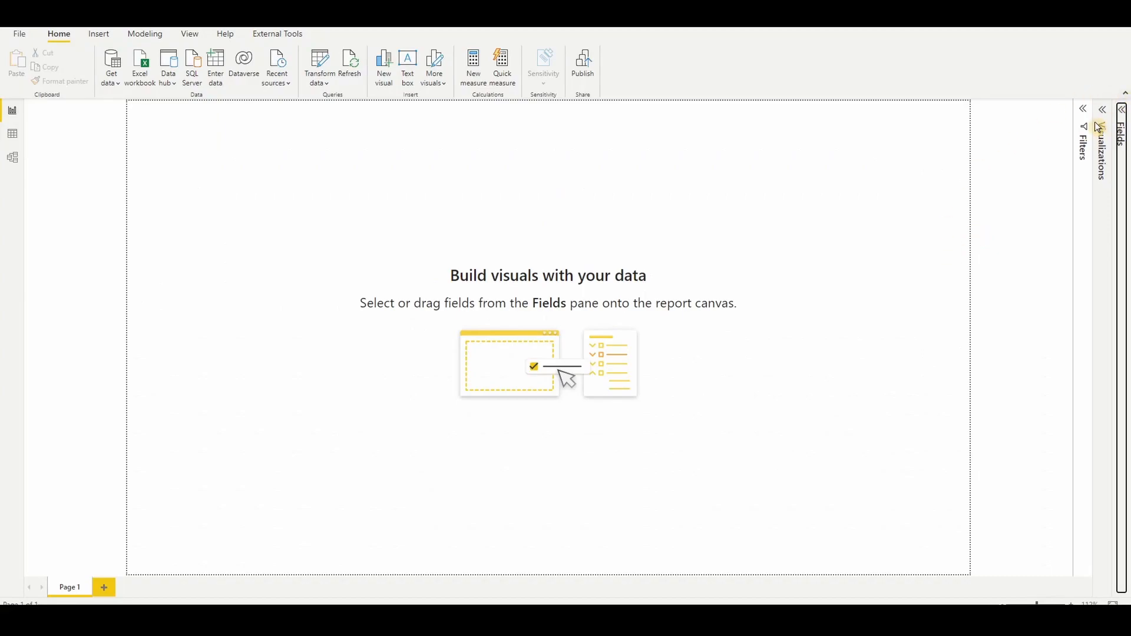
Expand the Customers table in the Fields pane to show columns like Annual_Income and Total_Children
{"action": "left_click", "coordinate": [1121, 112]}
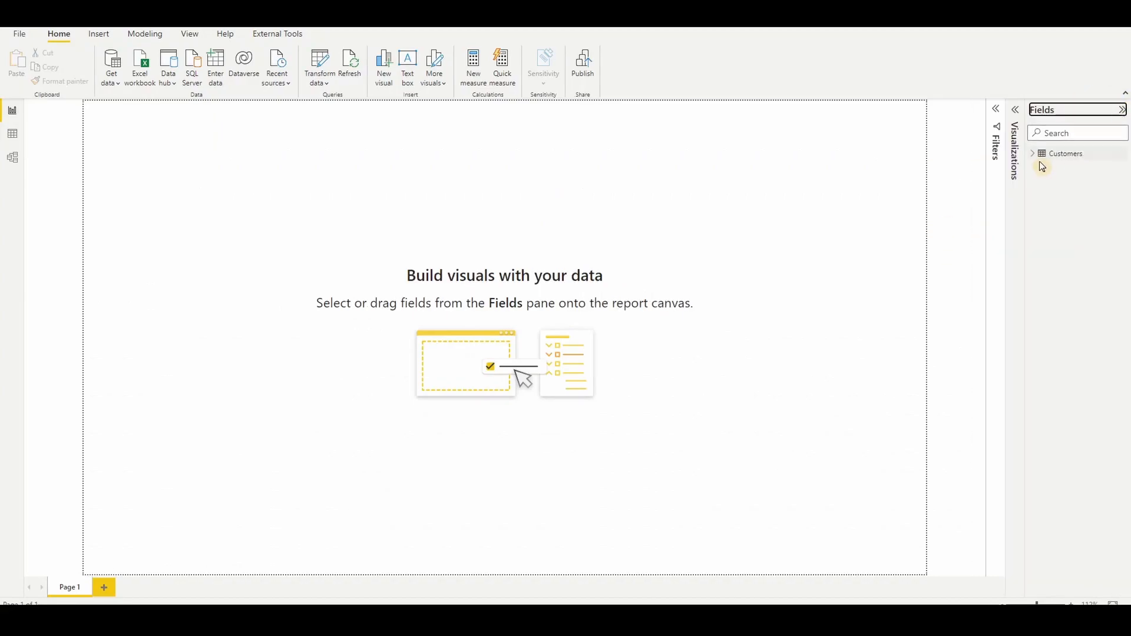
{"action": "mouse_move", "coordinate": [1060, 153]}
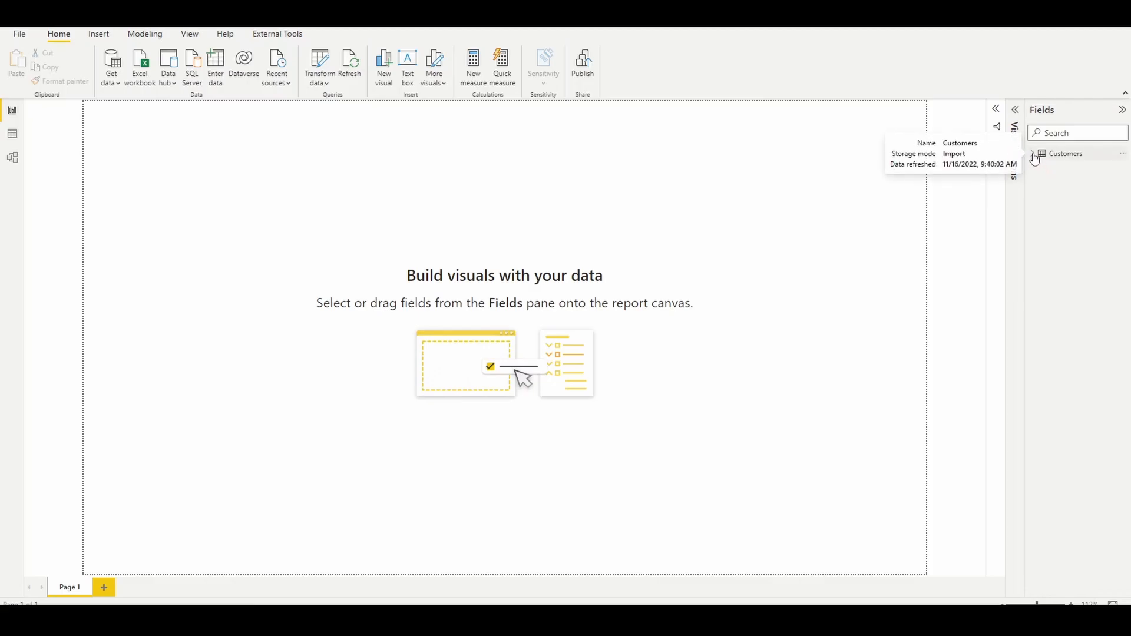
{"action": "left_click", "coordinate": [1066, 153]}
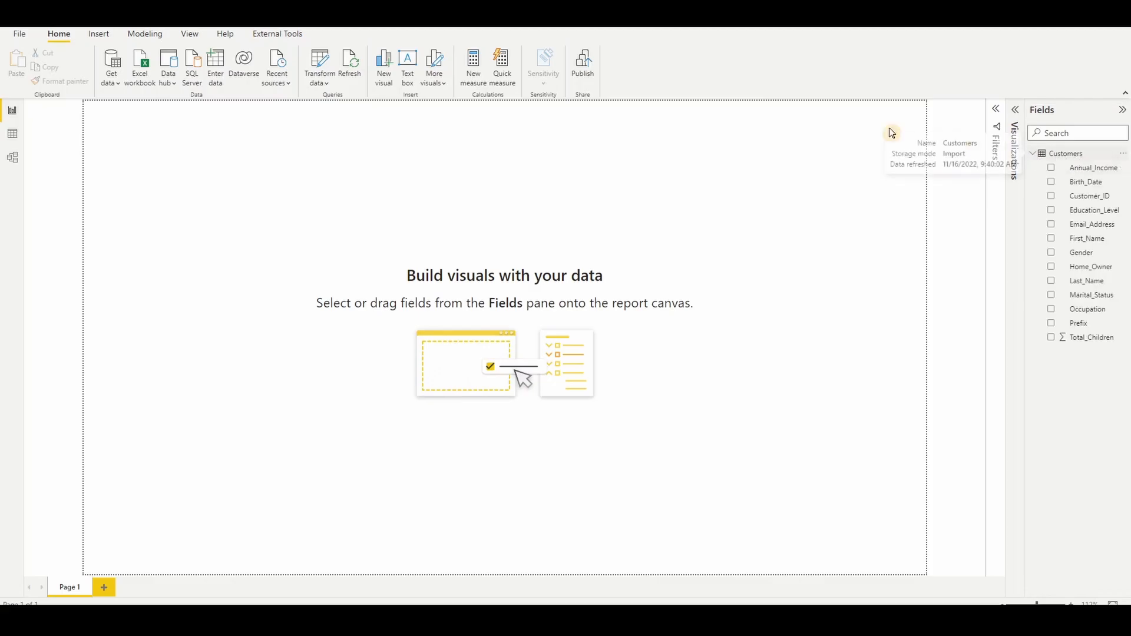
View the Customers rows in Data view, with headers like Customer_ID, Email_Address and Home_Owner
{"action": "left_click", "coordinate": [12, 134]}
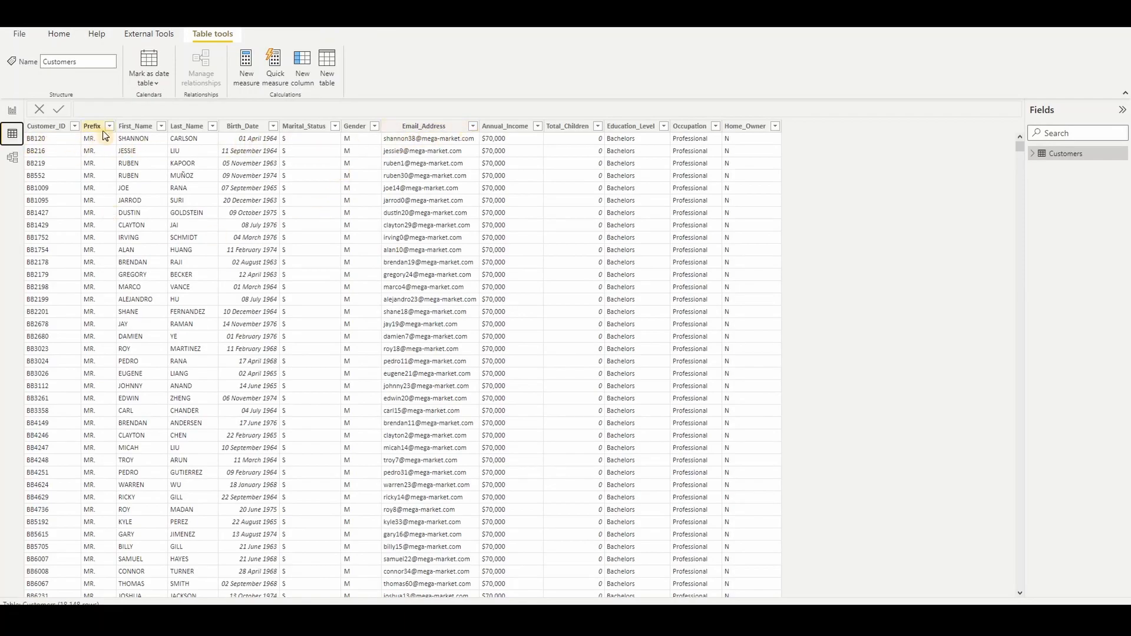
{"action": "mouse_move", "coordinate": [310, 126]}
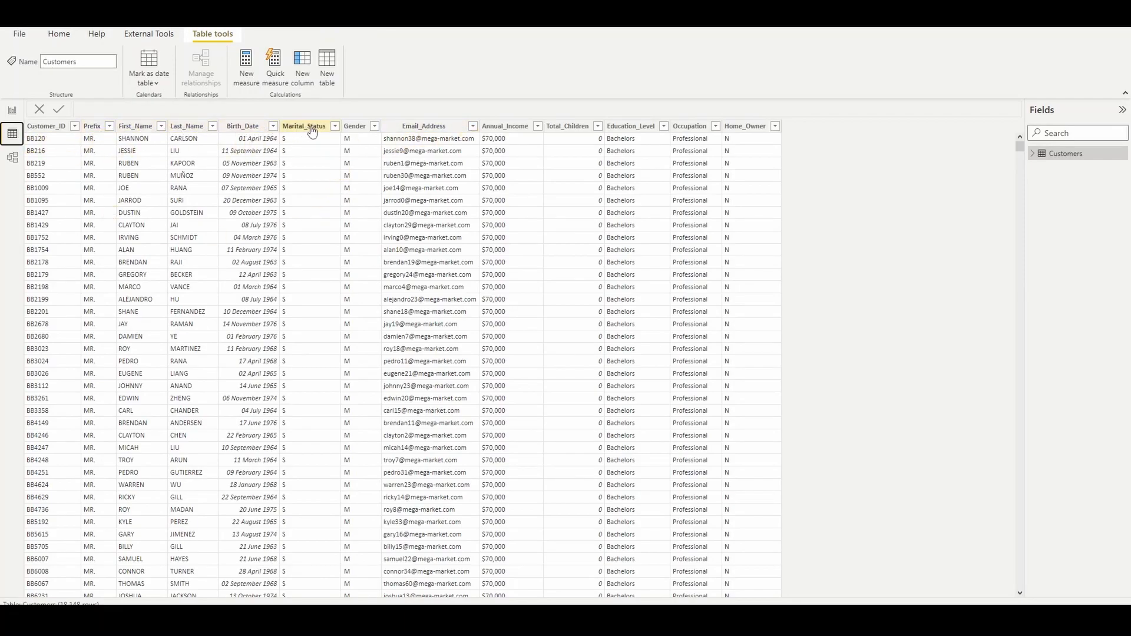
{"action": "mouse_move", "coordinate": [149, 148]}
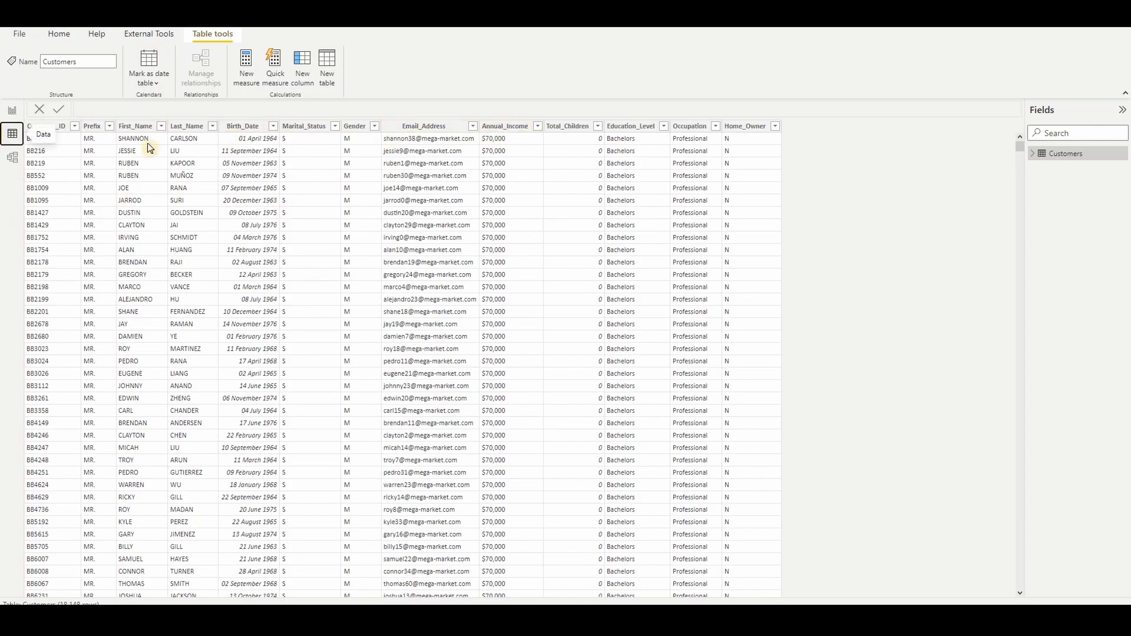
{"action": "left_click", "coordinate": [92, 125]}
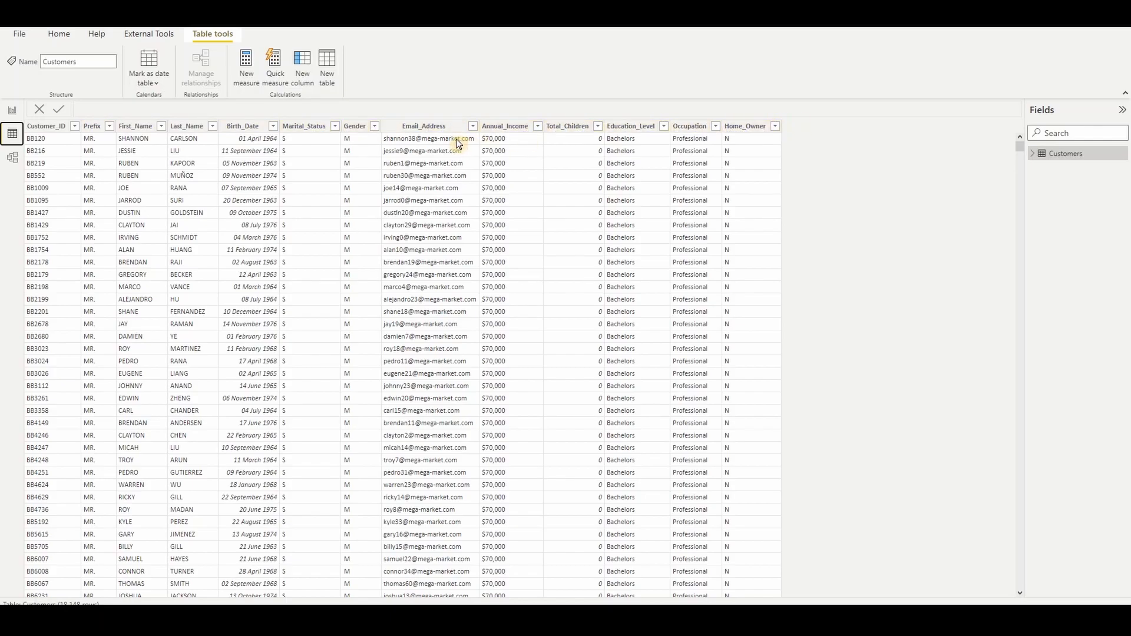
{"action": "mouse_move", "coordinate": [668, 148]}
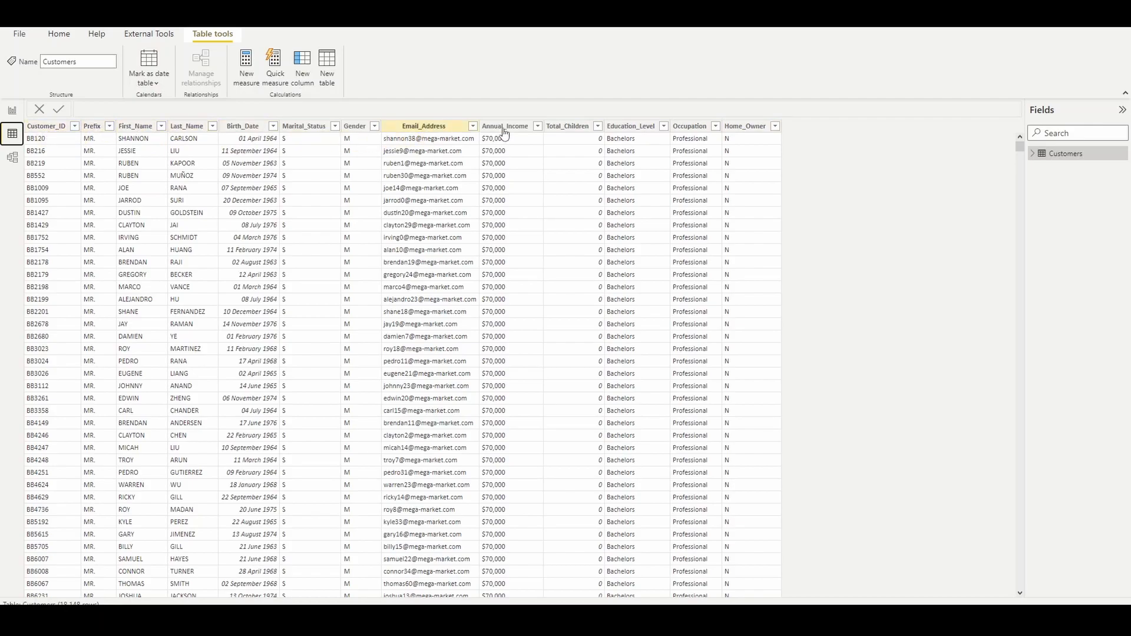
{"action": "mouse_move", "coordinate": [358, 202]}
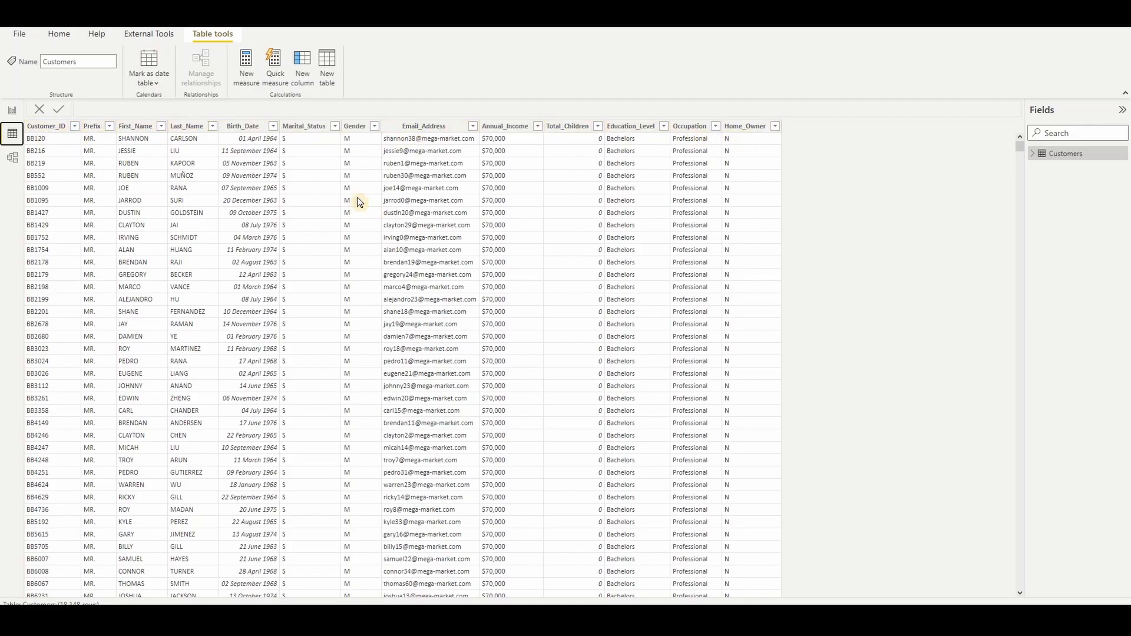
{"action": "mouse_move", "coordinate": [746, 129]}
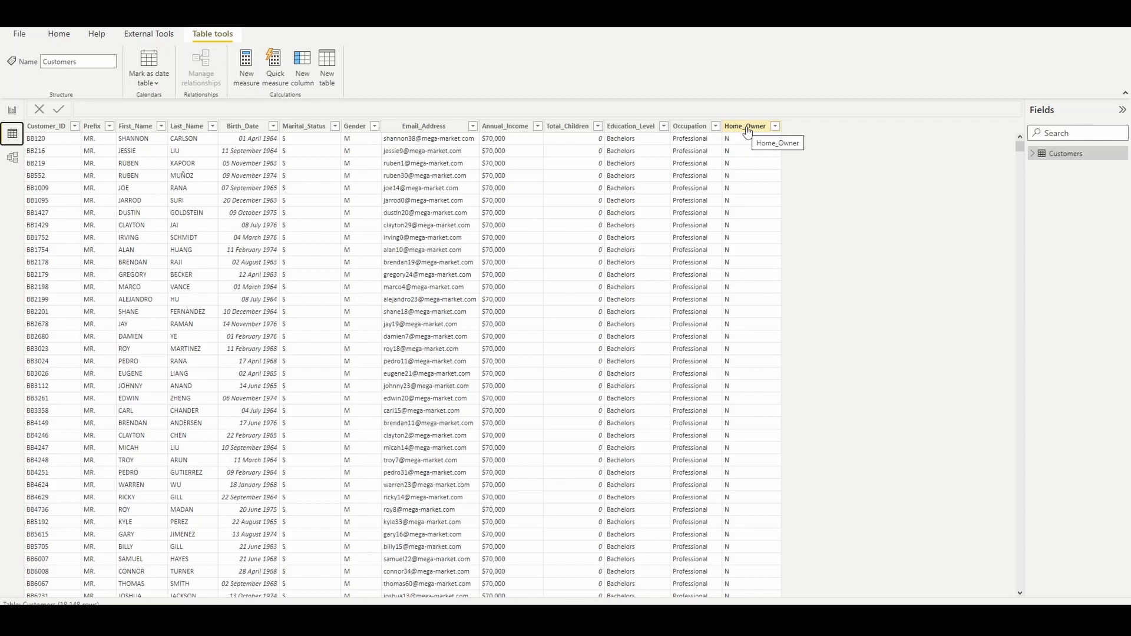
{"action": "mouse_move", "coordinate": [299, 136]}
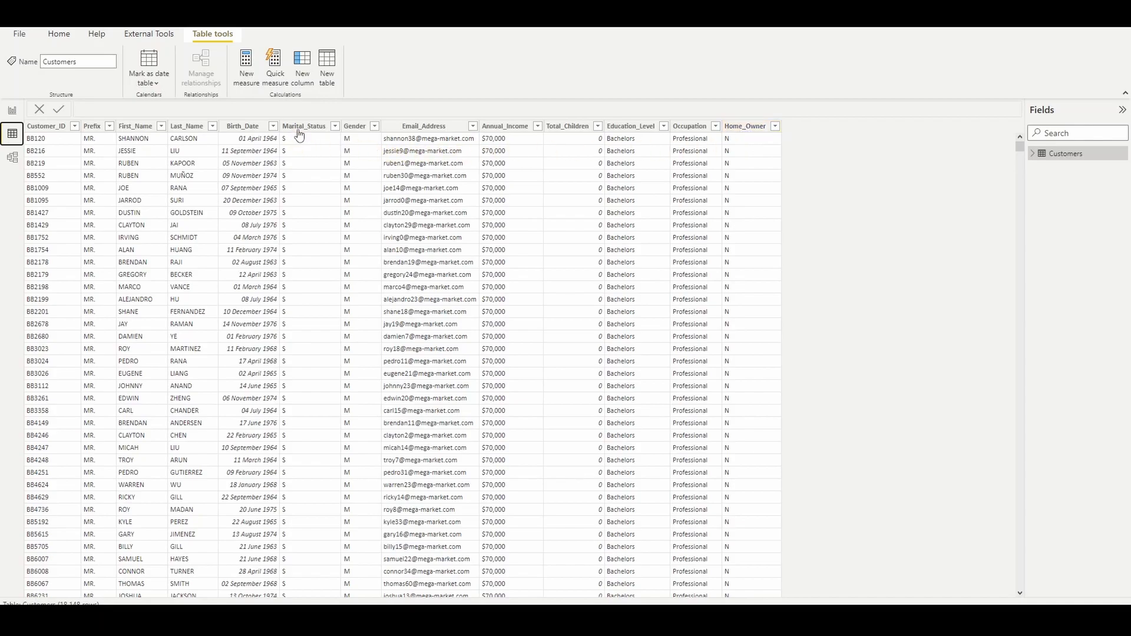
{"action": "mouse_move", "coordinate": [303, 125]}
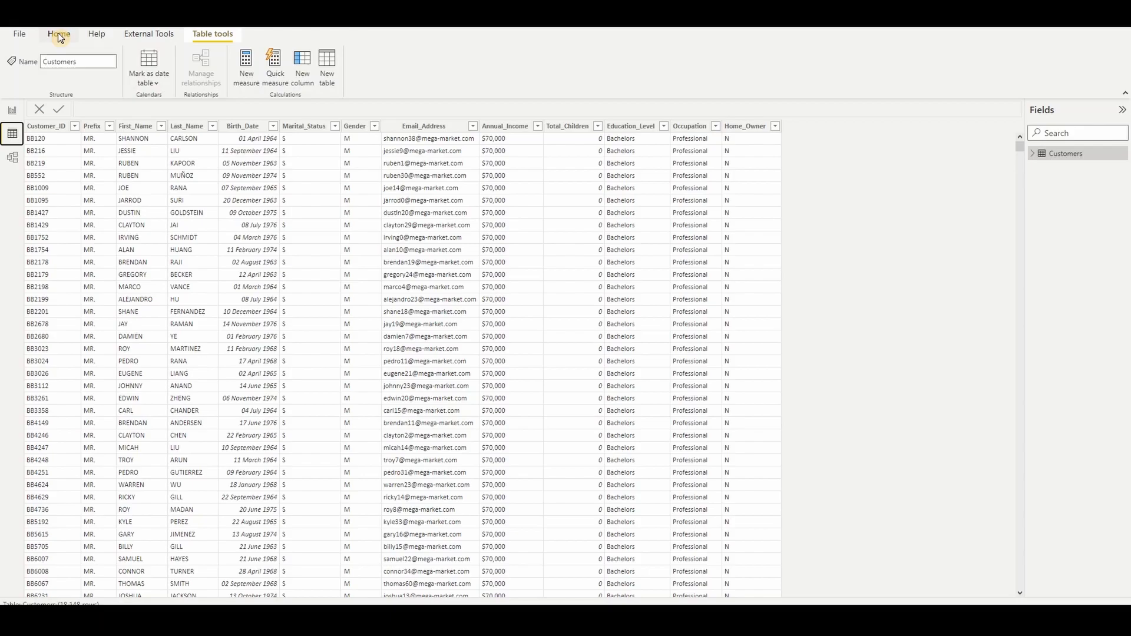
Open the Customers query in Power Query Editor via Transform data
{"action": "left_click", "coordinate": [59, 35]}
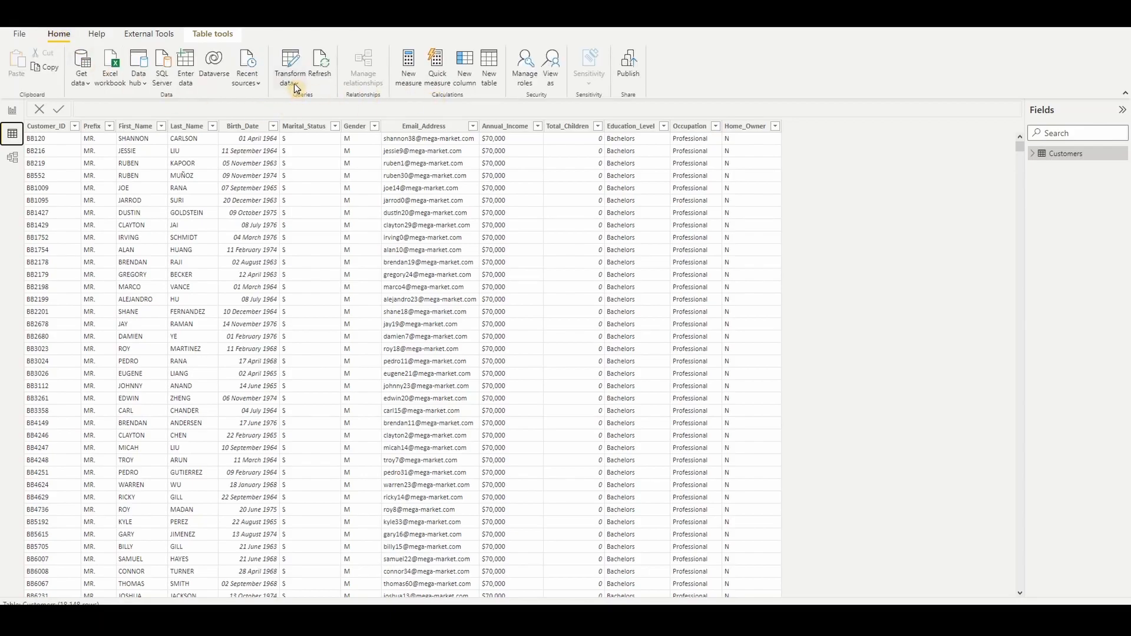
{"action": "left_click", "coordinate": [288, 72]}
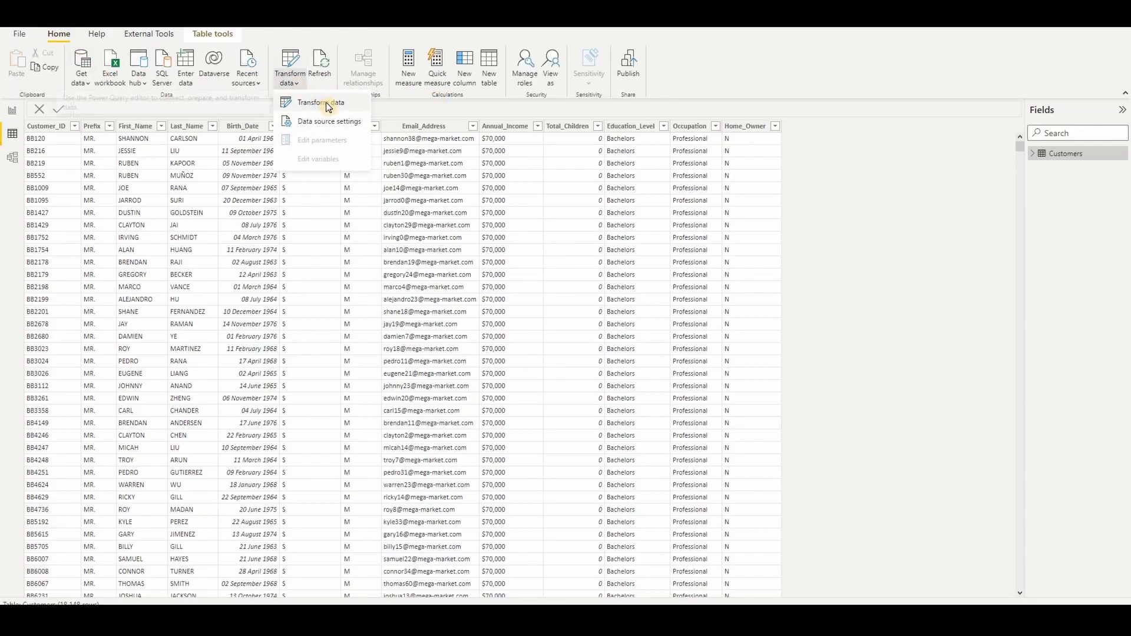
{"action": "left_click", "coordinate": [320, 102]}
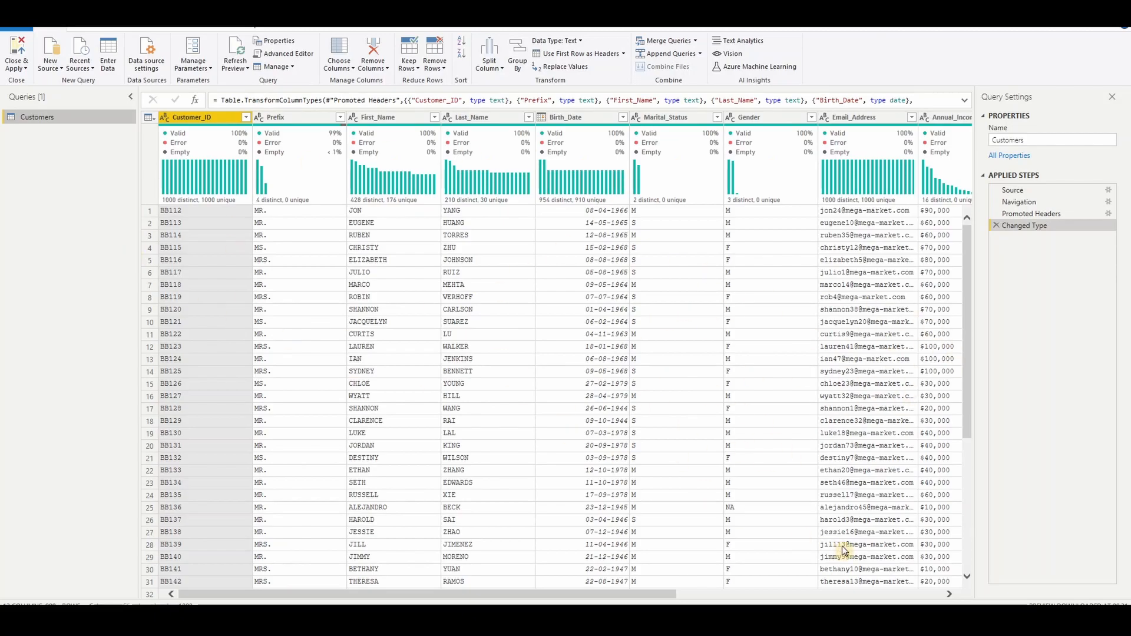
{"action": "scroll", "scroll_direction": "right", "scroll_amount": 3}
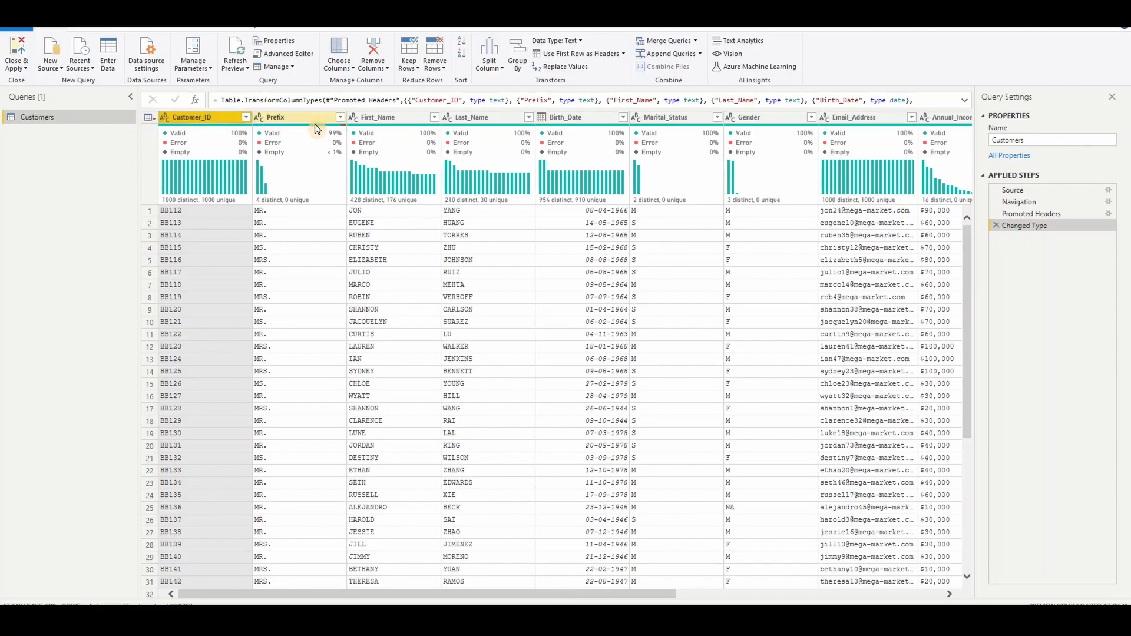
{"action": "mouse_move", "coordinate": [670, 116]}
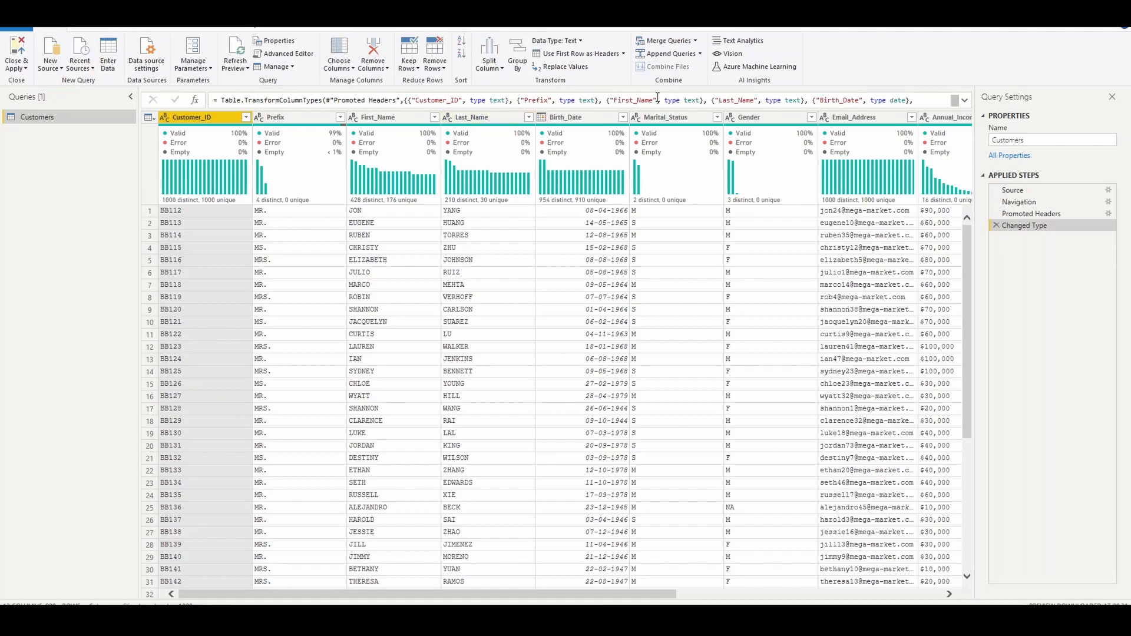
{"action": "mouse_move", "coordinate": [578, 81]}
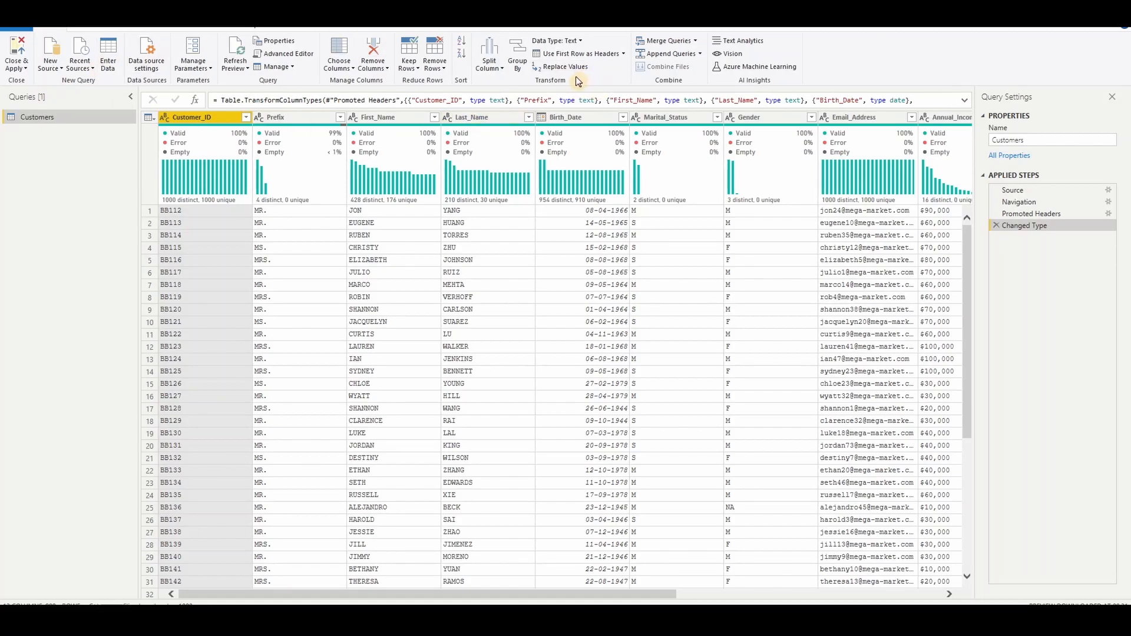
{"action": "mouse_move", "coordinate": [624, 59]}
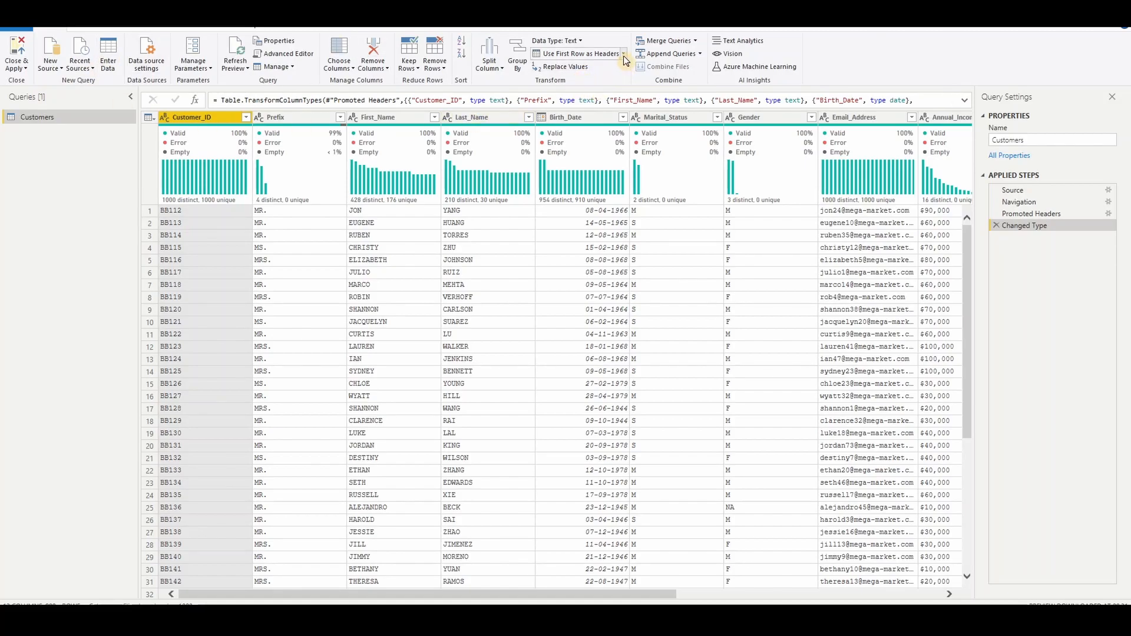
Apply Use Headers as First Row, leaving generic Column1, Column2 headers
{"action": "left_click", "coordinate": [624, 60]}
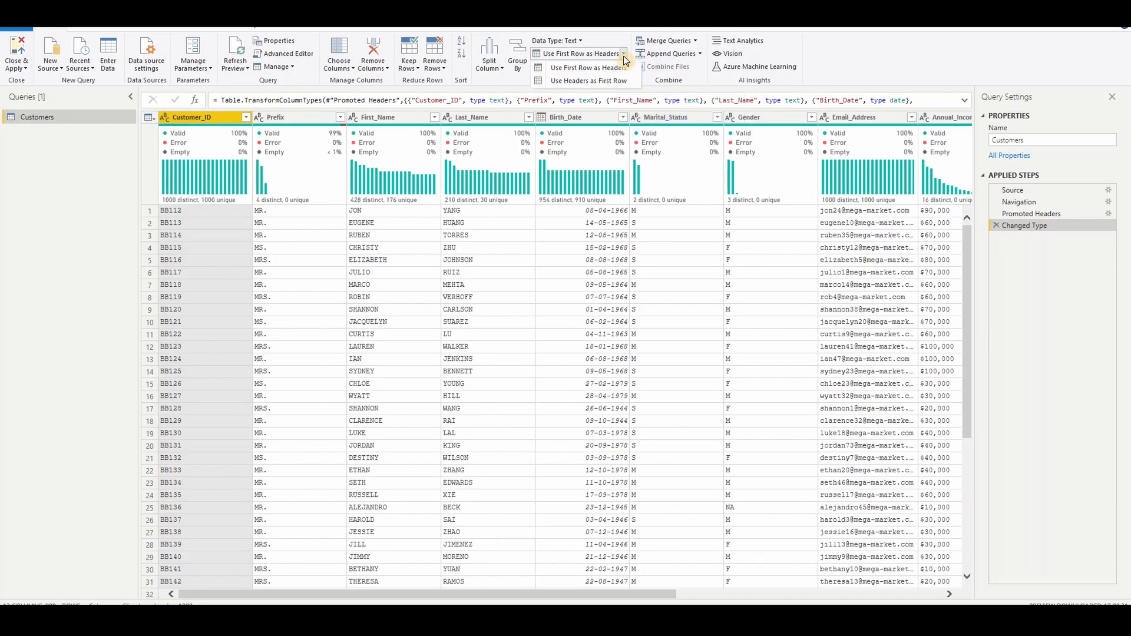
{"action": "mouse_move", "coordinate": [591, 80]}
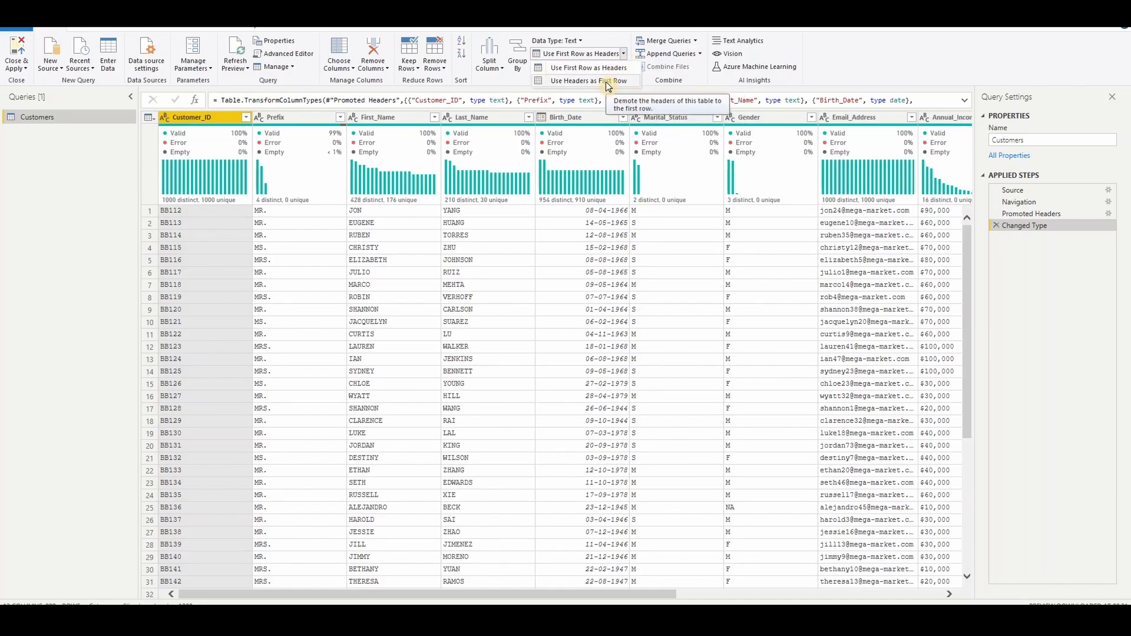
{"action": "left_click", "coordinate": [588, 80]}
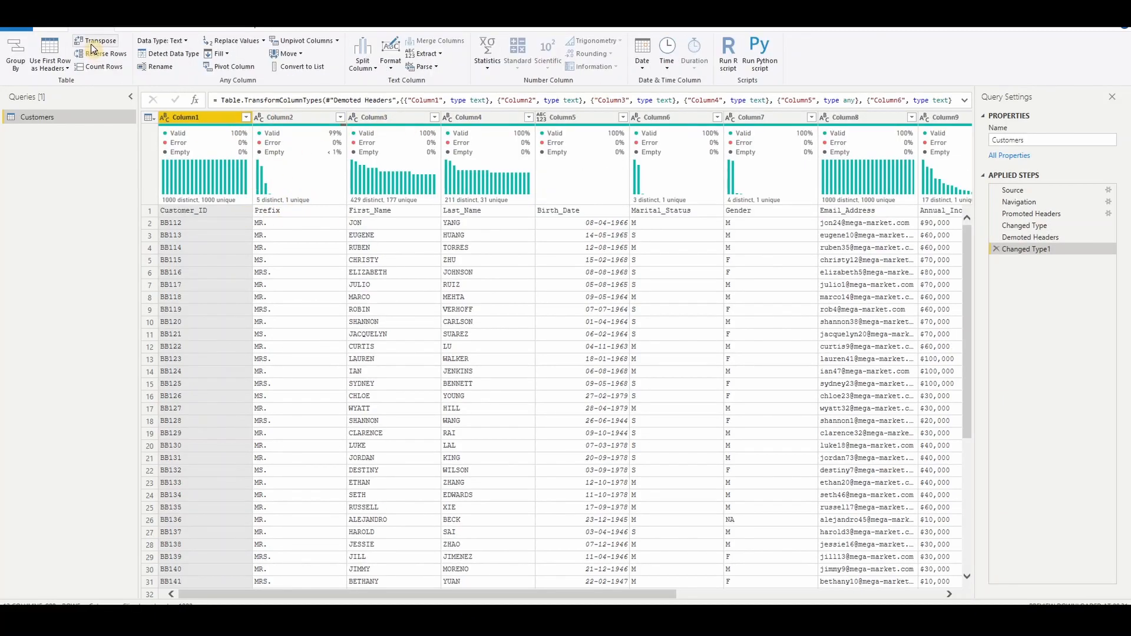
{"action": "mouse_move", "coordinate": [116, 89]}
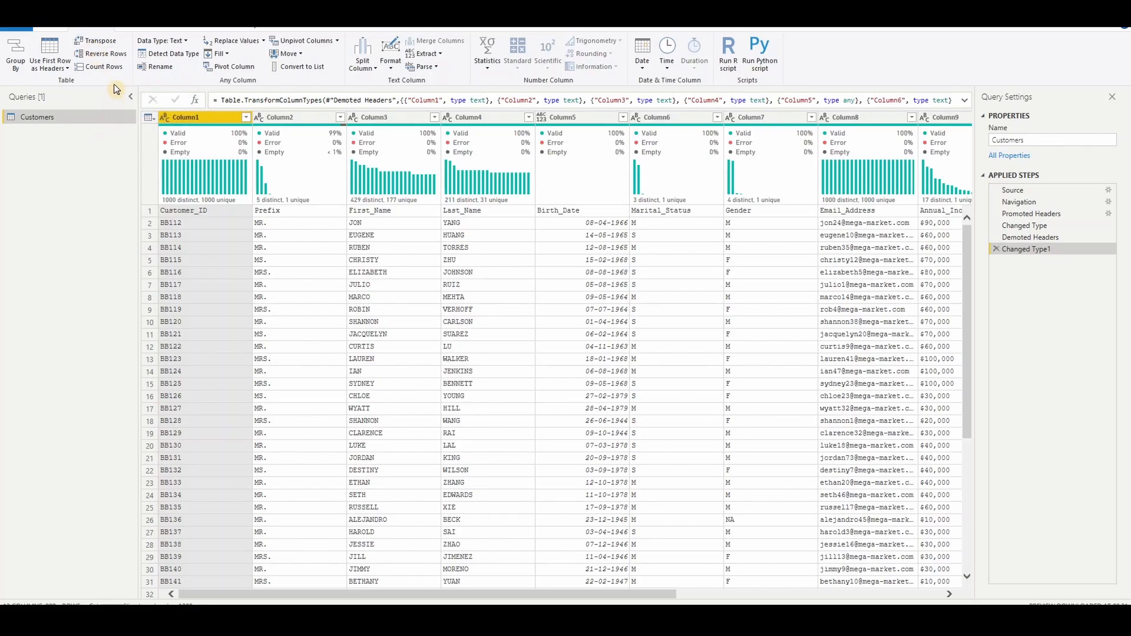
{"action": "mouse_move", "coordinate": [99, 40]}
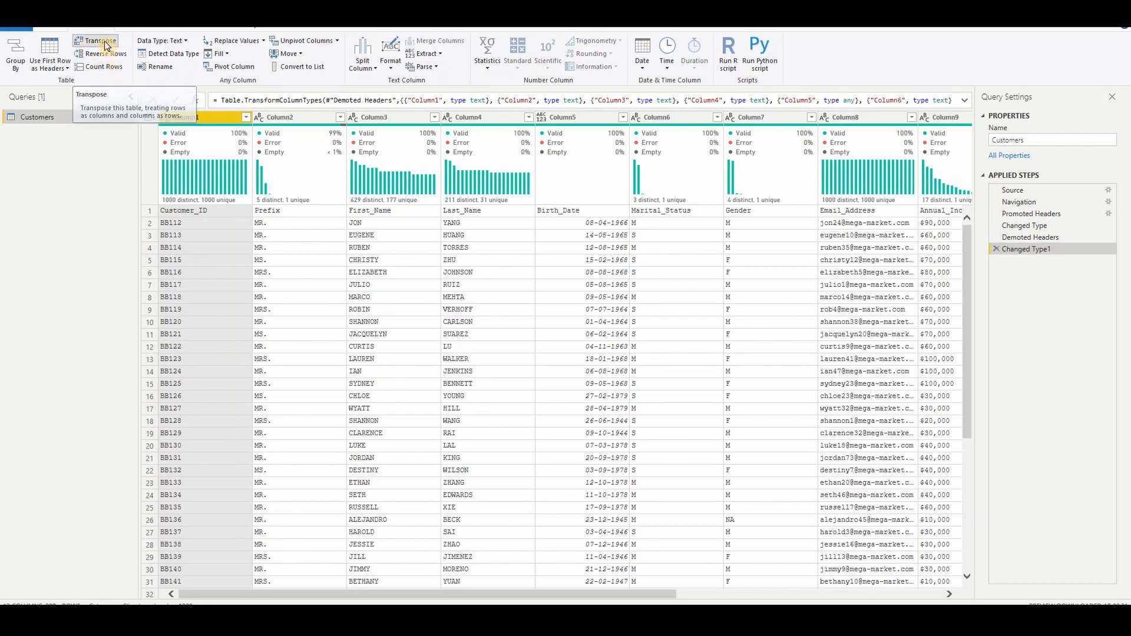
Transpose the Customers table so Customer_ID, Gender and other field names run down Column1
{"action": "left_click", "coordinate": [99, 41]}
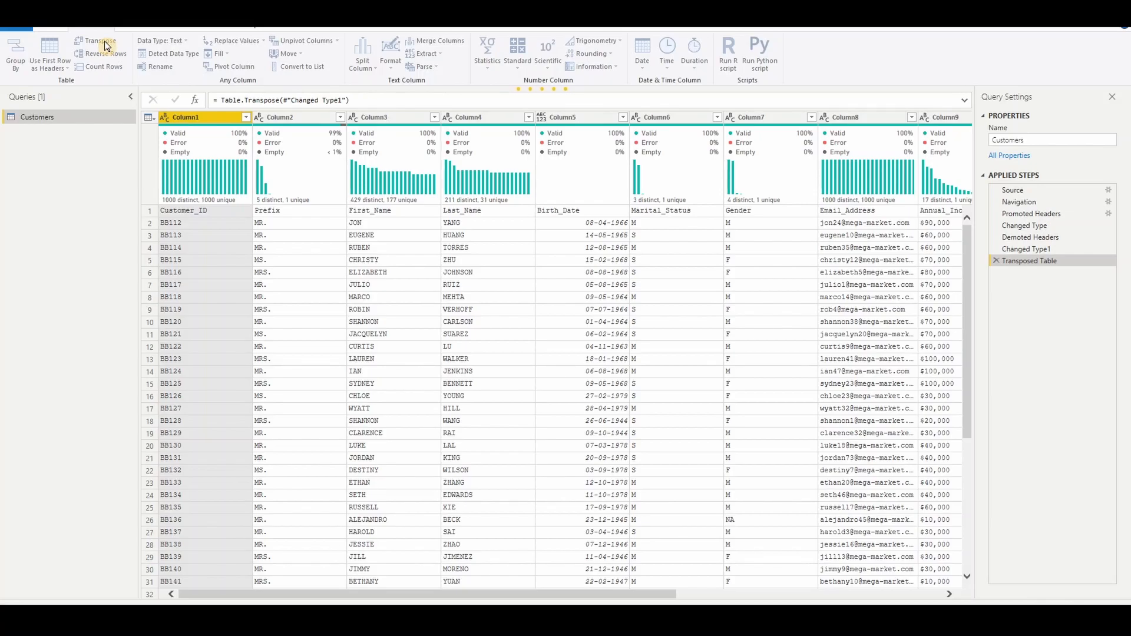
{"action": "left_click", "coordinate": [99, 41]}
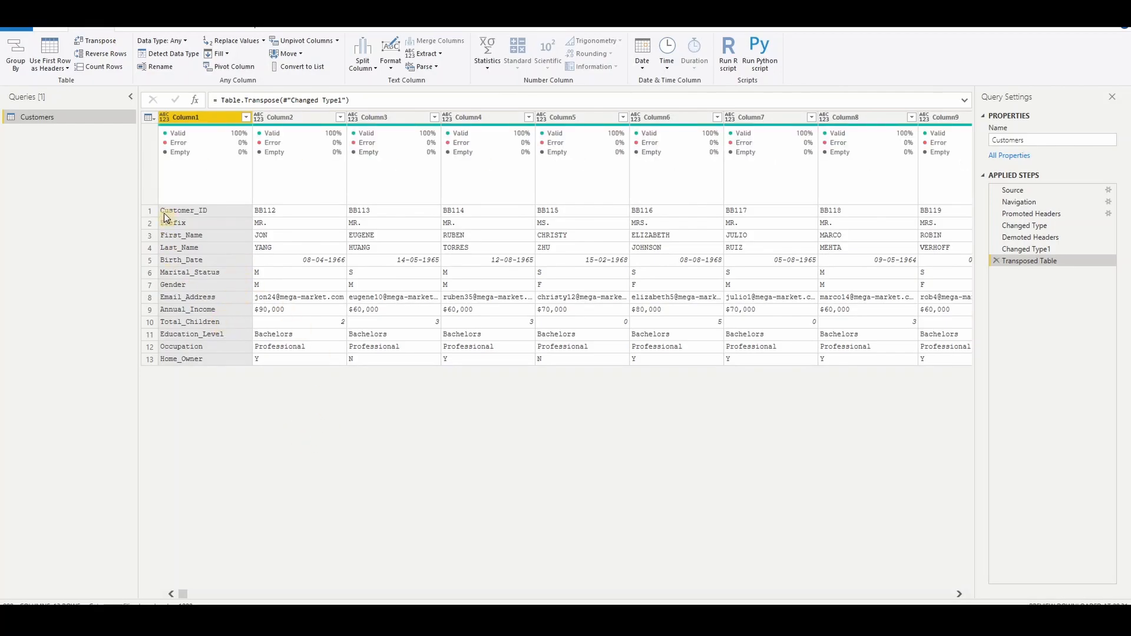
{"action": "mouse_move", "coordinate": [202, 311]}
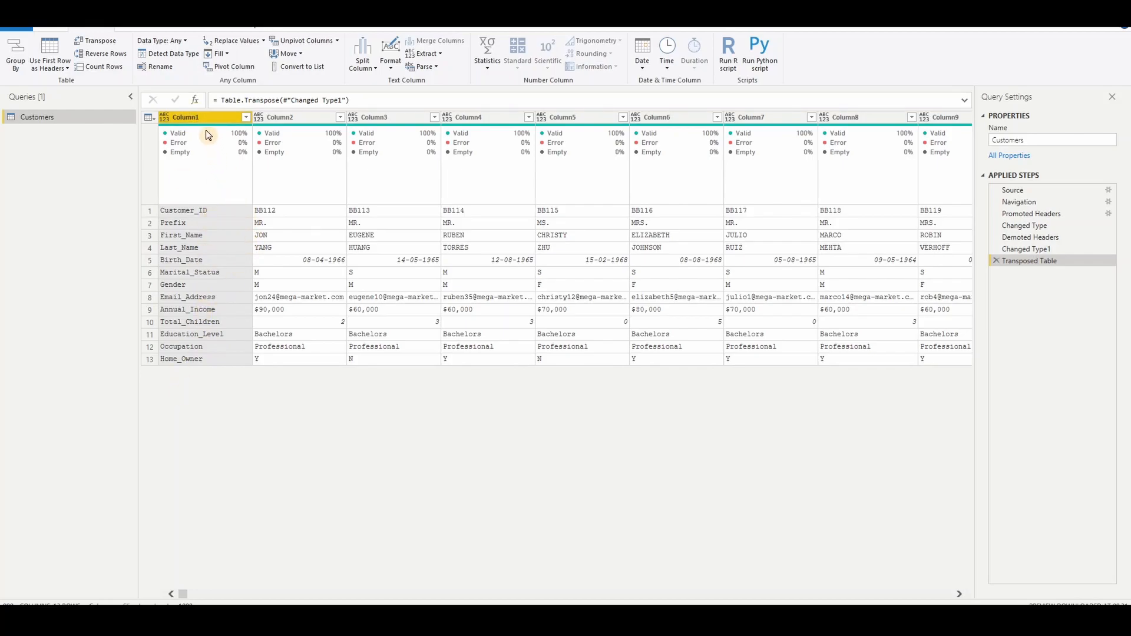
{"action": "mouse_move", "coordinate": [221, 311]}
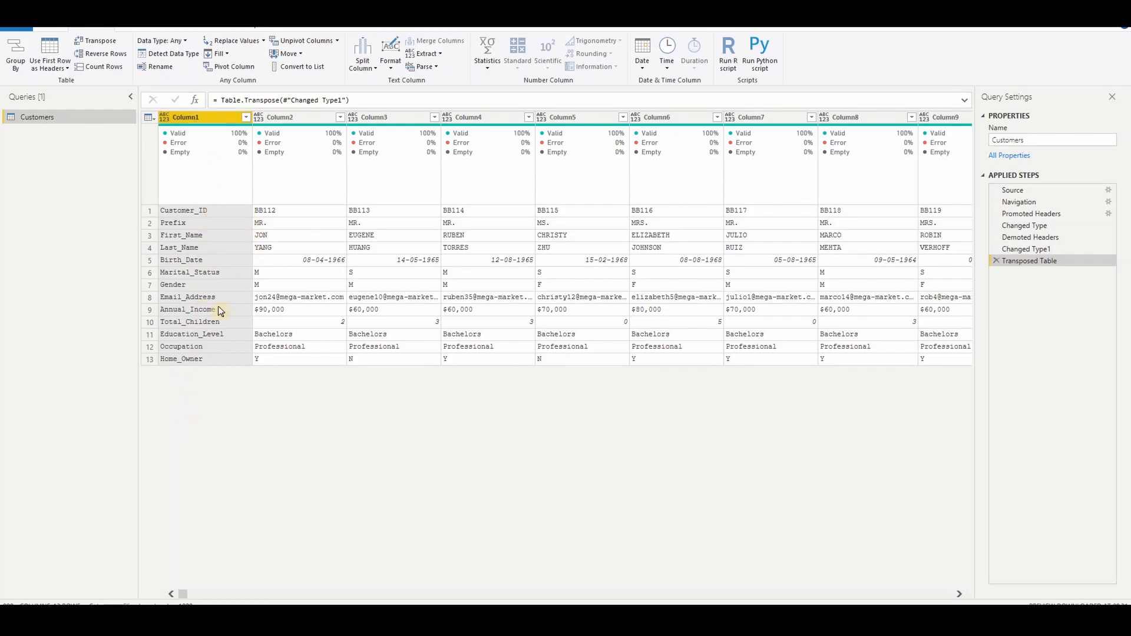
{"action": "mouse_move", "coordinate": [202, 310]}
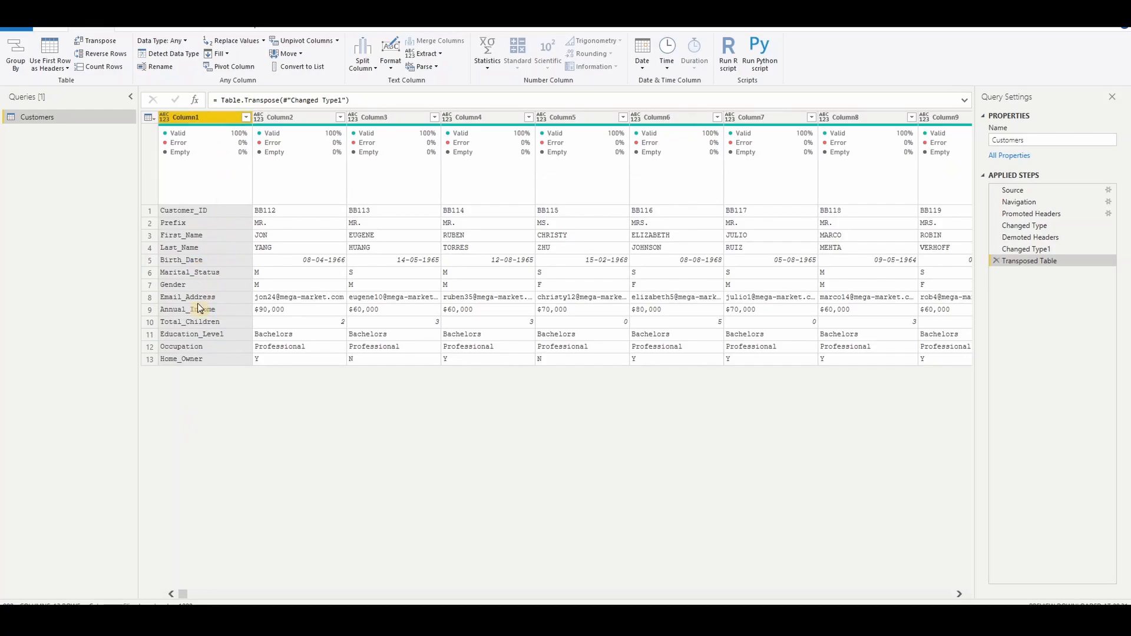
{"action": "mouse_move", "coordinate": [245, 52]}
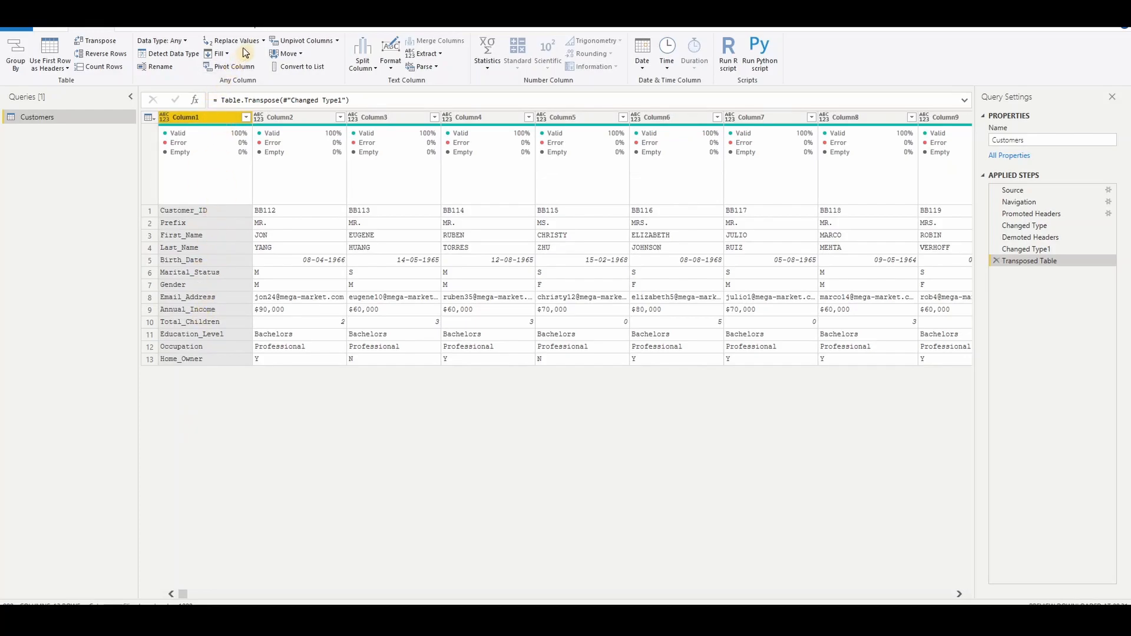
Replace '_' with a space in Column1, giving names like Customer ID and Home Owner
{"action": "left_click", "coordinate": [262, 40]}
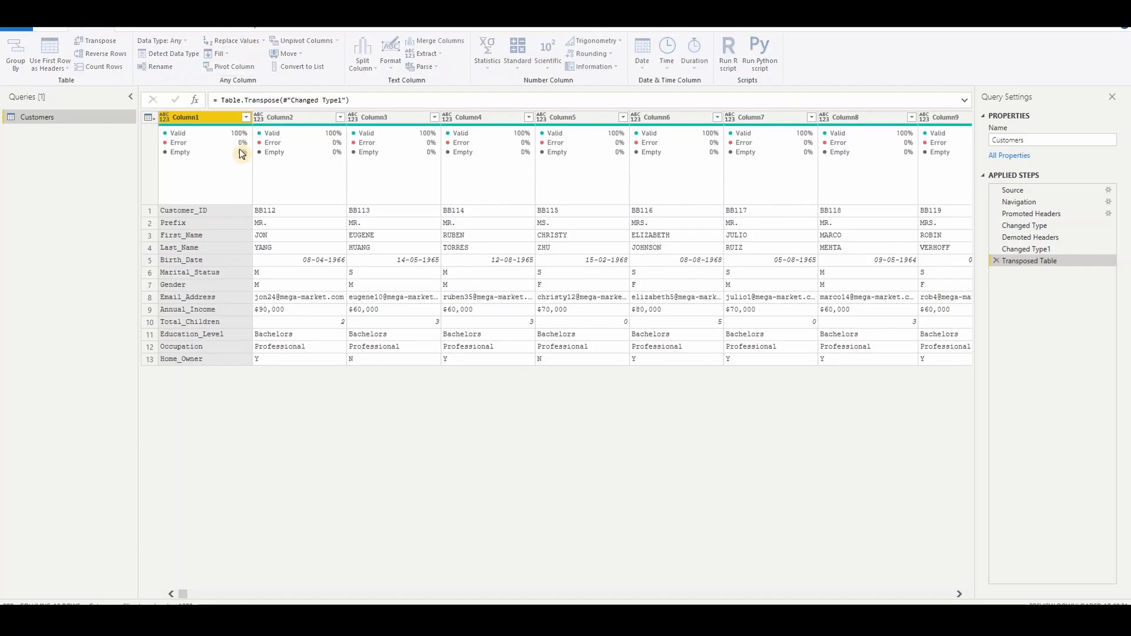
{"action": "left_click", "coordinate": [232, 41]}
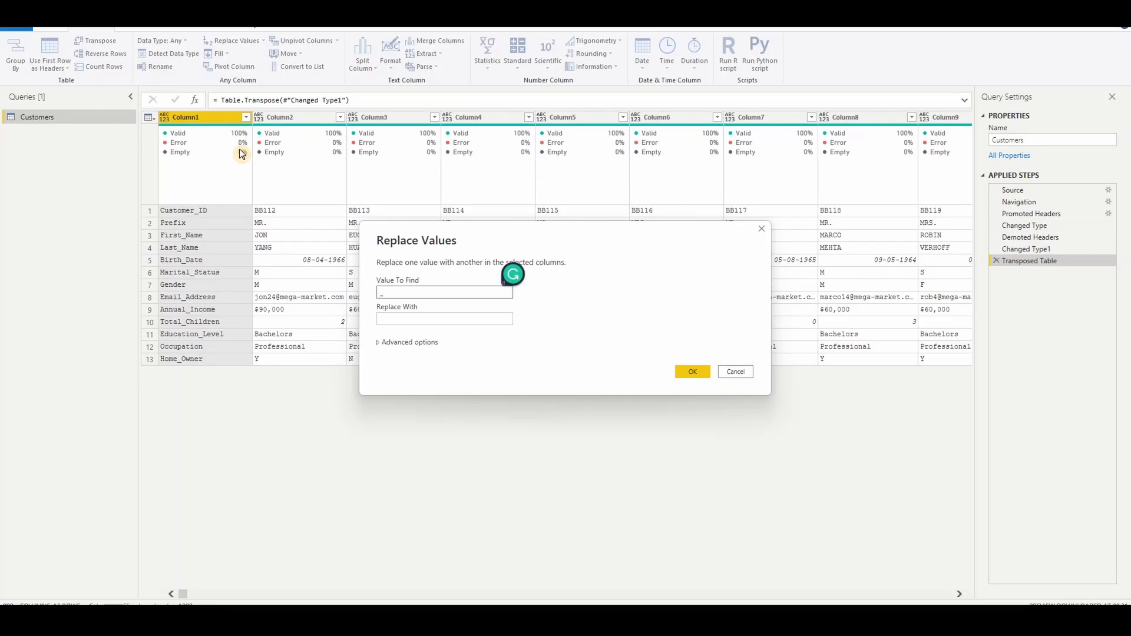
{"action": "left_click", "coordinate": [444, 319]}
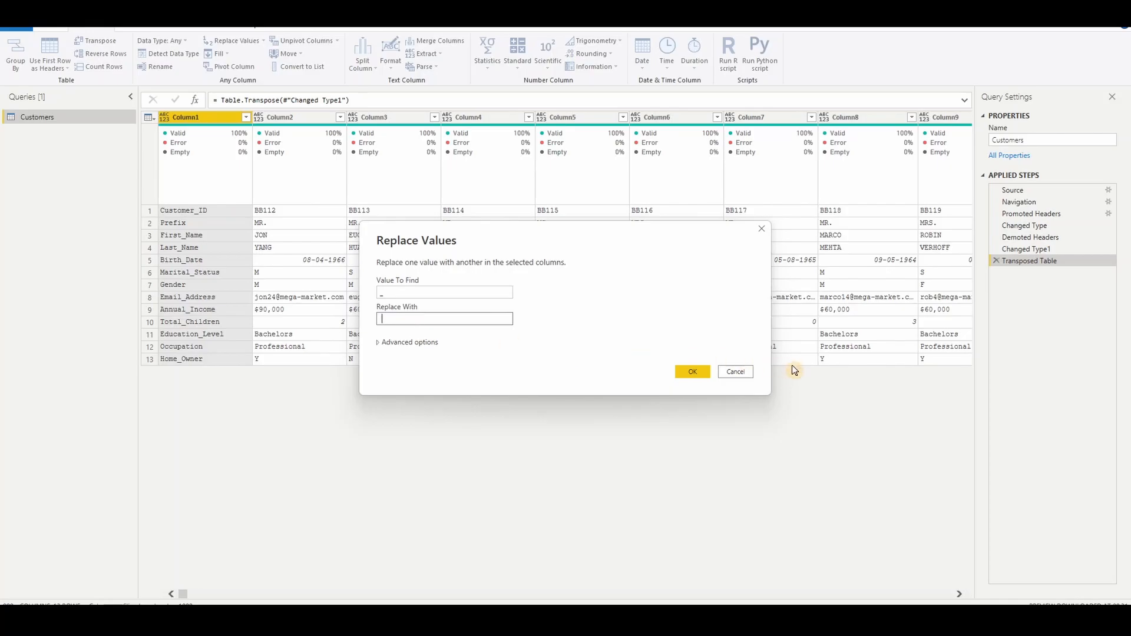
{"action": "left_click", "coordinate": [690, 372]}
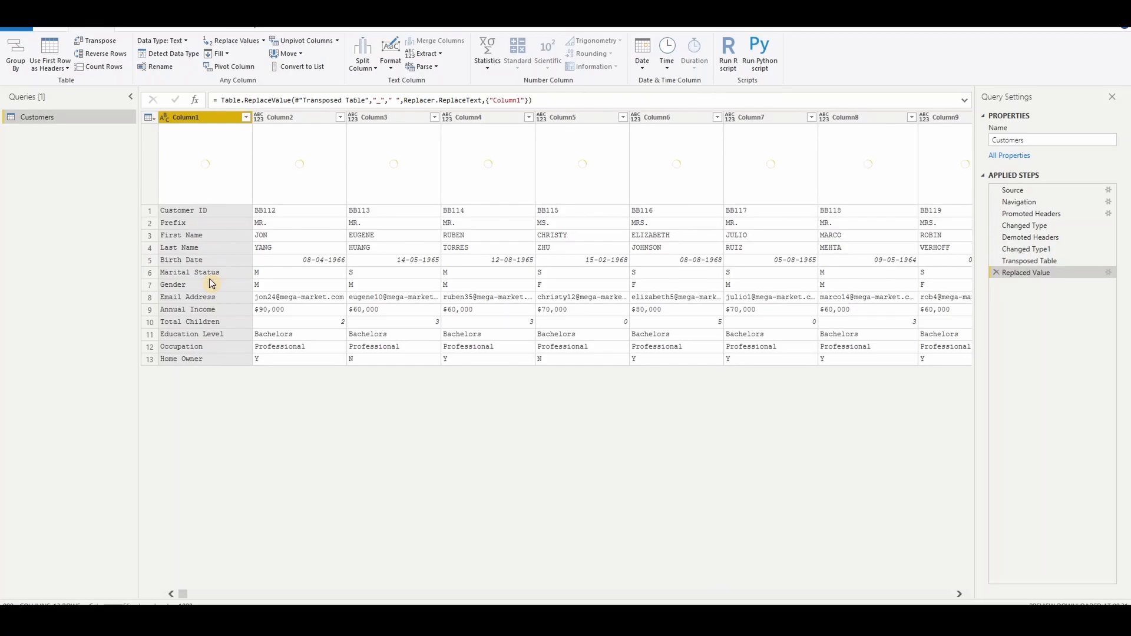
{"action": "mouse_move", "coordinate": [295, 284]}
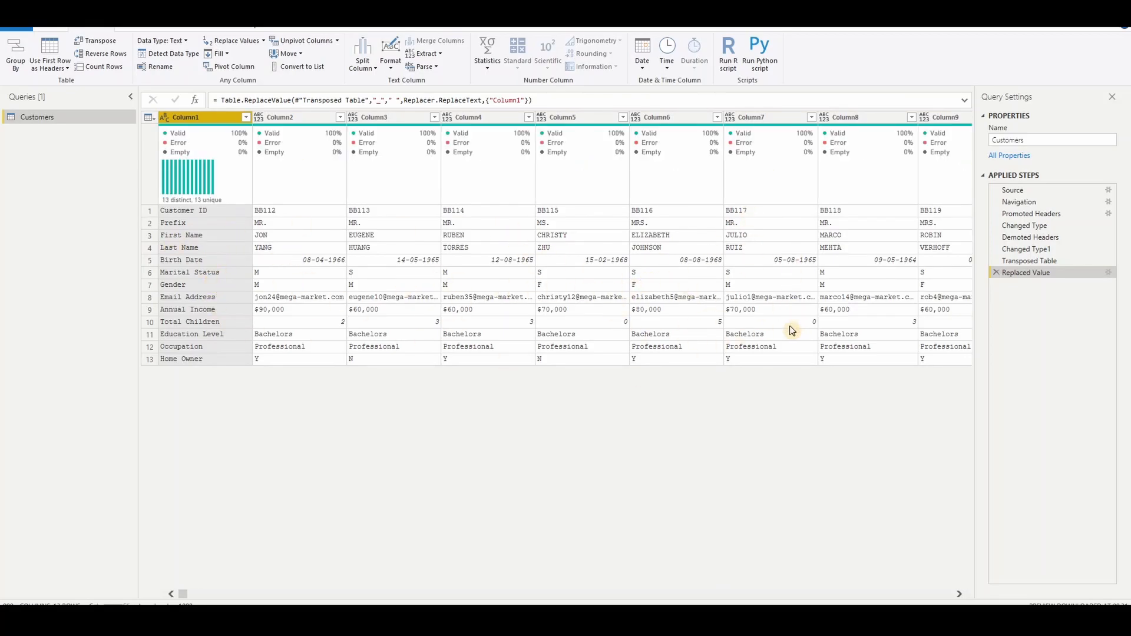
{"action": "mouse_move", "coordinate": [233, 238]}
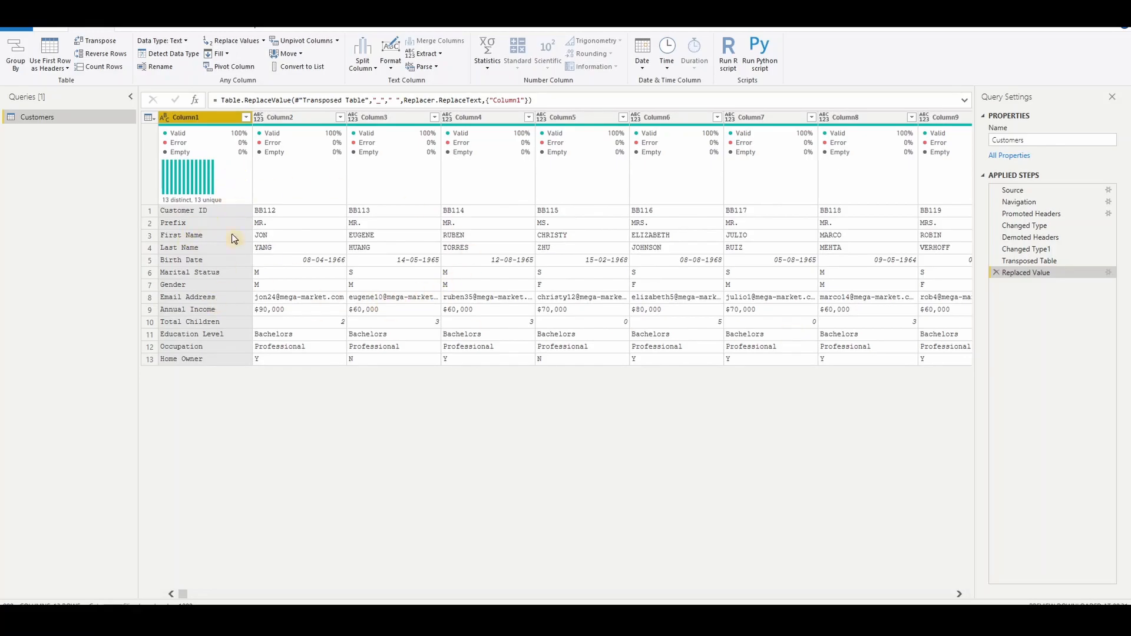
{"action": "mouse_move", "coordinate": [200, 210]}
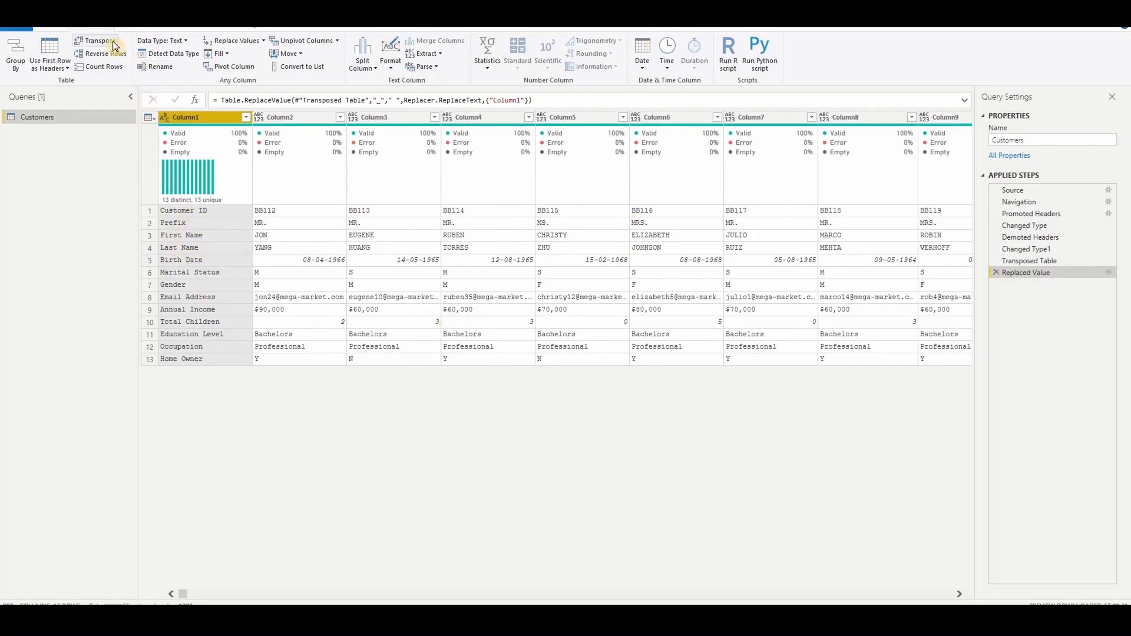
Transpose back and promote the first row, giving headers Customer ID, Prefix, First Name
{"action": "left_click", "coordinate": [96, 41]}
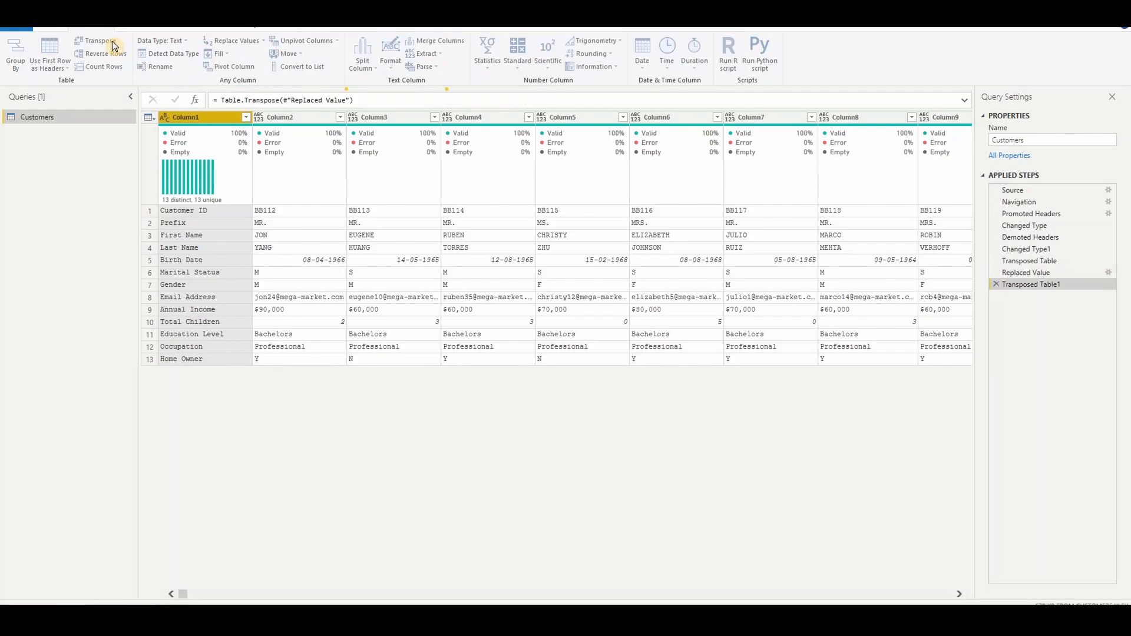
{"action": "left_click", "coordinate": [99, 40]}
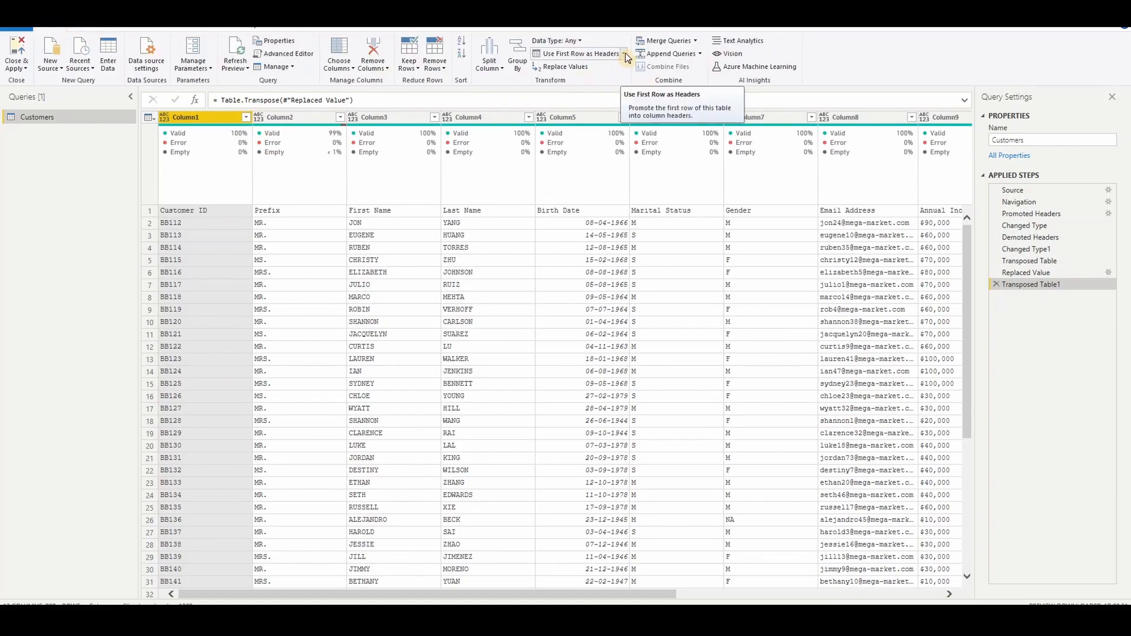
{"action": "left_click", "coordinate": [578, 53]}
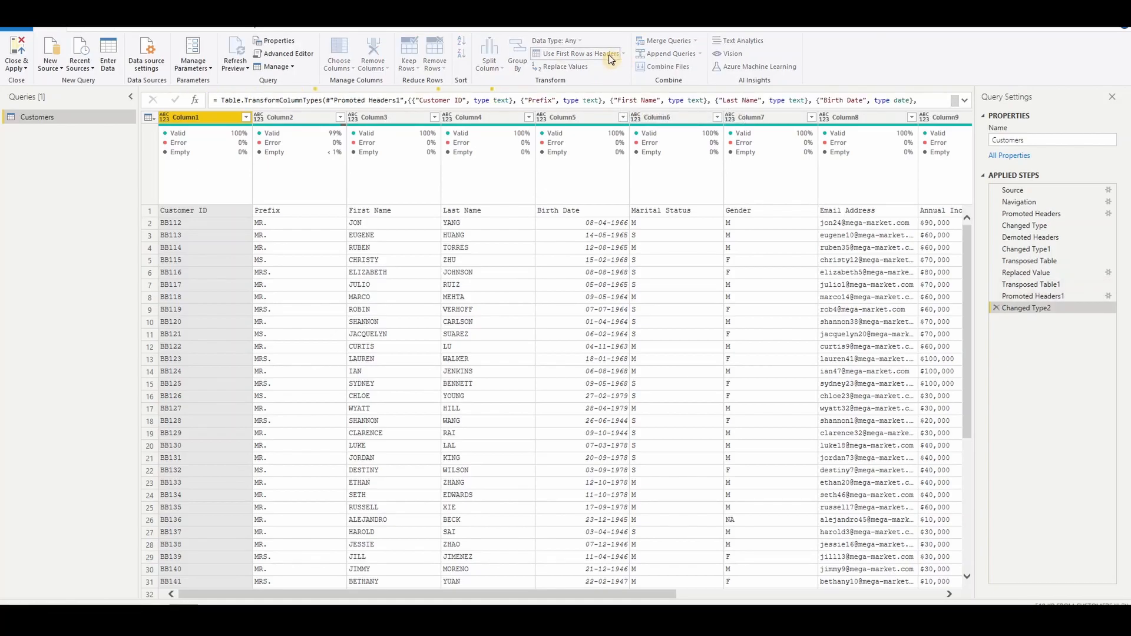
{"action": "left_click", "coordinate": [575, 54]}
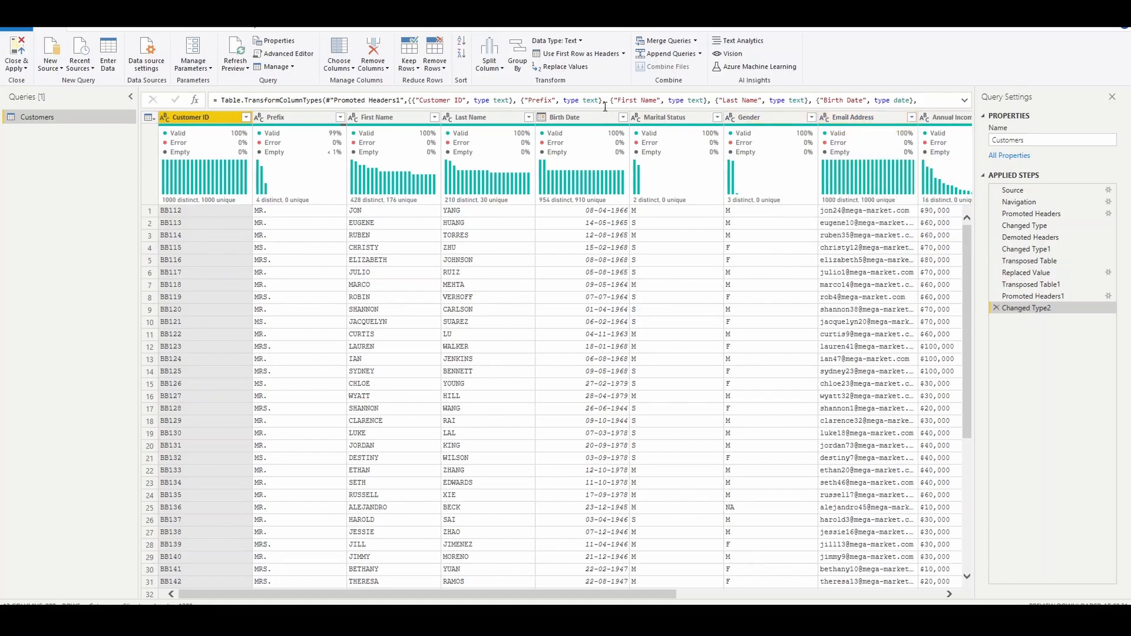
{"action": "mouse_move", "coordinate": [942, 129]}
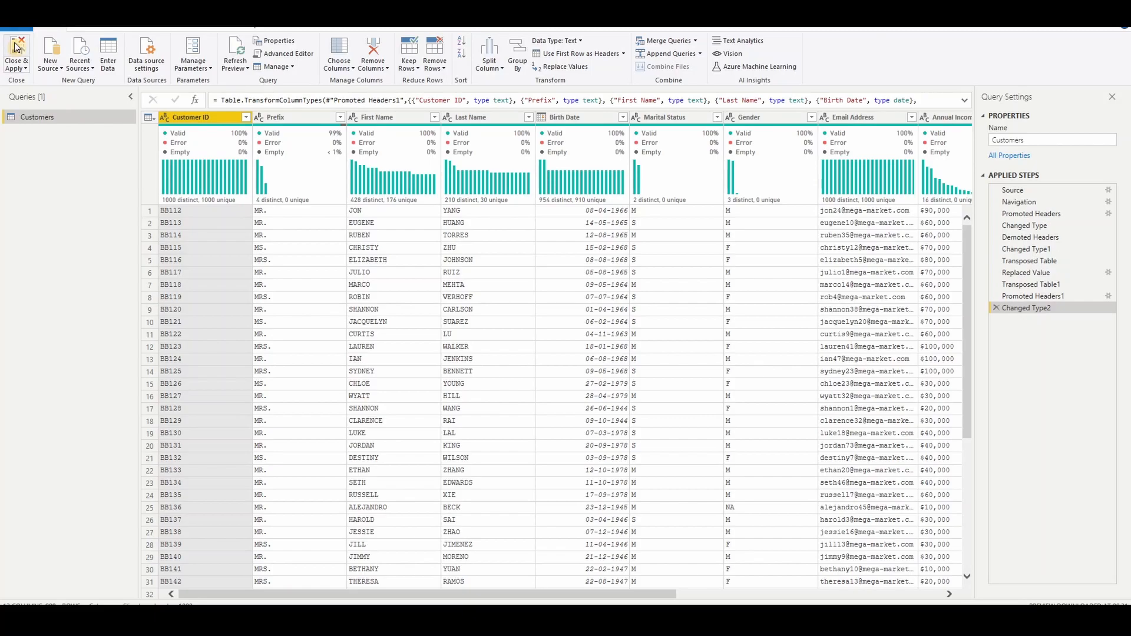
{"action": "mouse_move", "coordinate": [16, 52]}
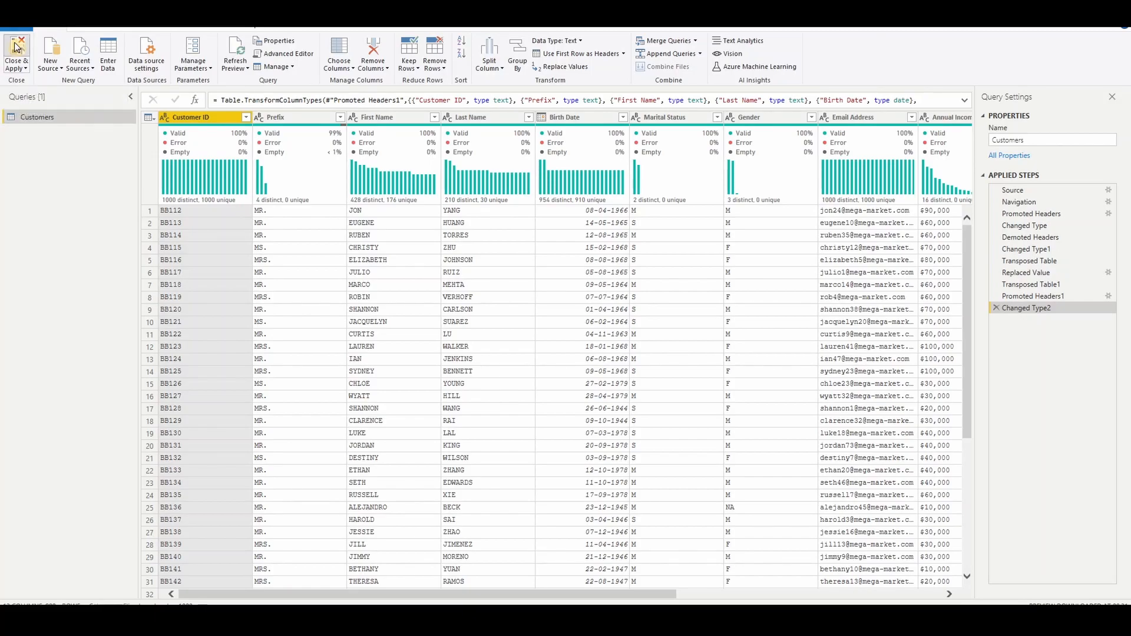
Close & Apply the changes, then add Education Level to a new report visual
{"action": "left_click", "coordinate": [15, 54]}
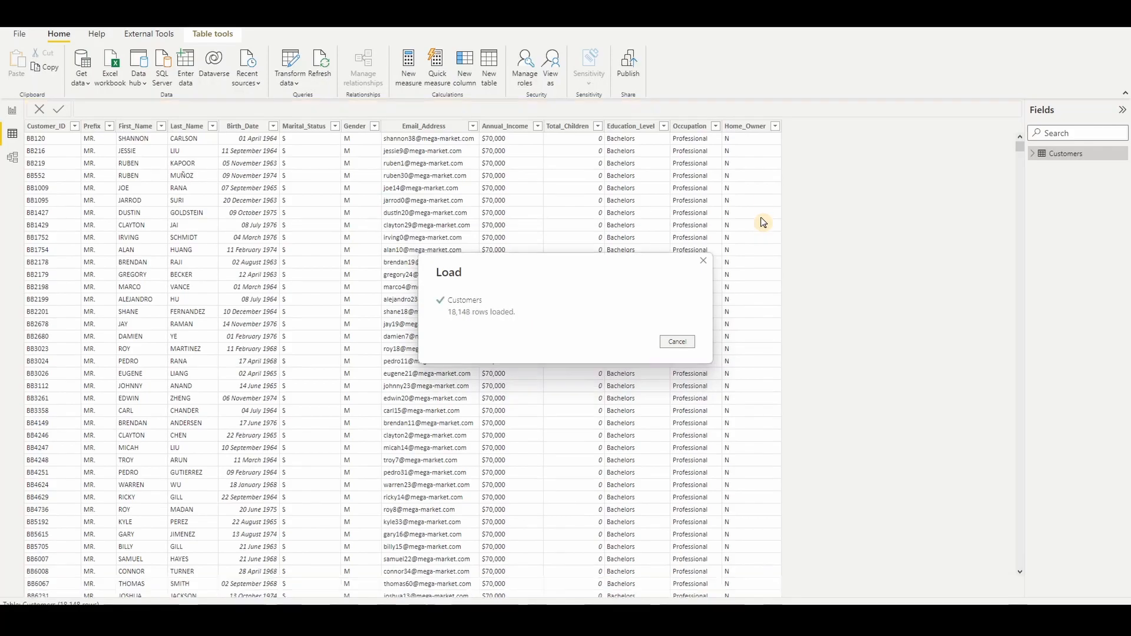
{"action": "left_click", "coordinate": [676, 341]}
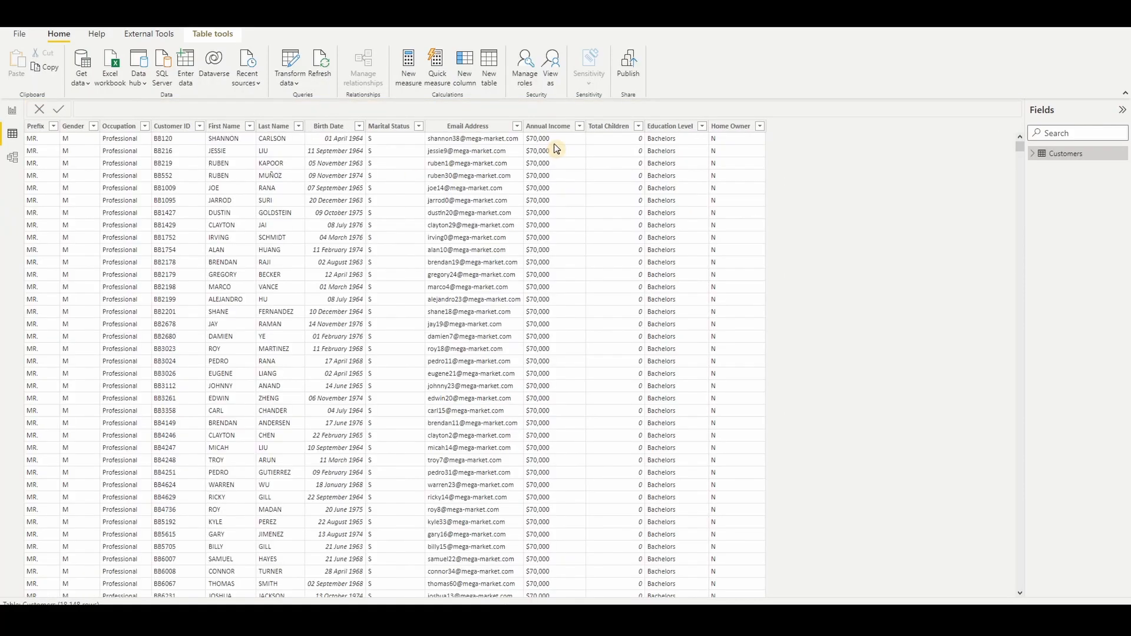
{"action": "left_click", "coordinate": [12, 110]}
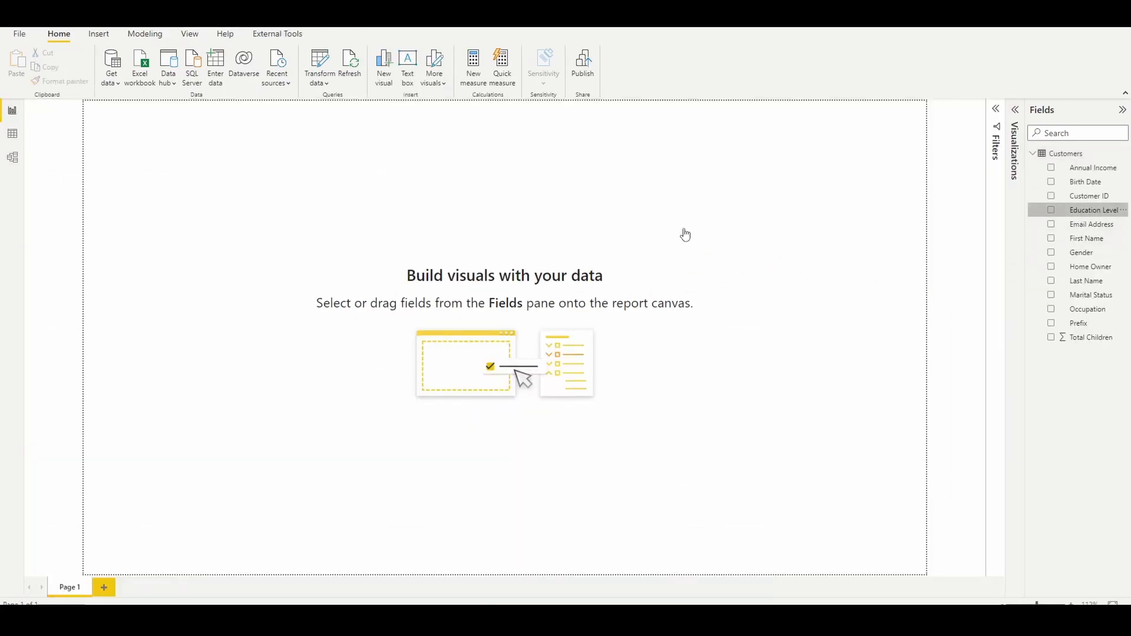
{"action": "left_click", "coordinate": [1051, 209]}
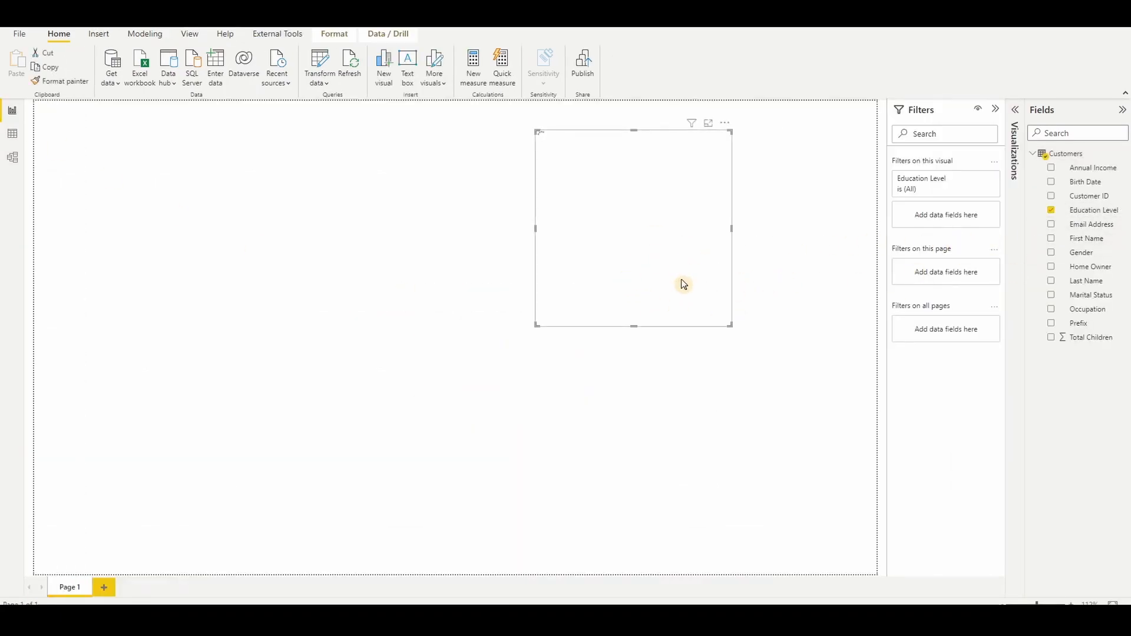